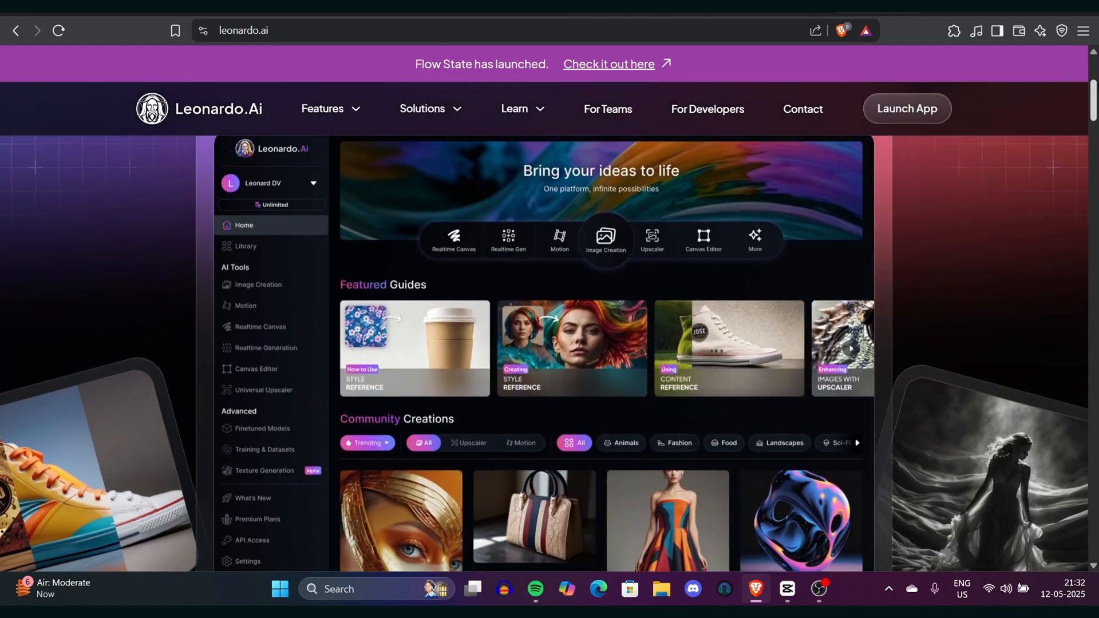
# Launch the Leonardo.Ai web app from the marketing homepage.
pyautogui.scroll(3)
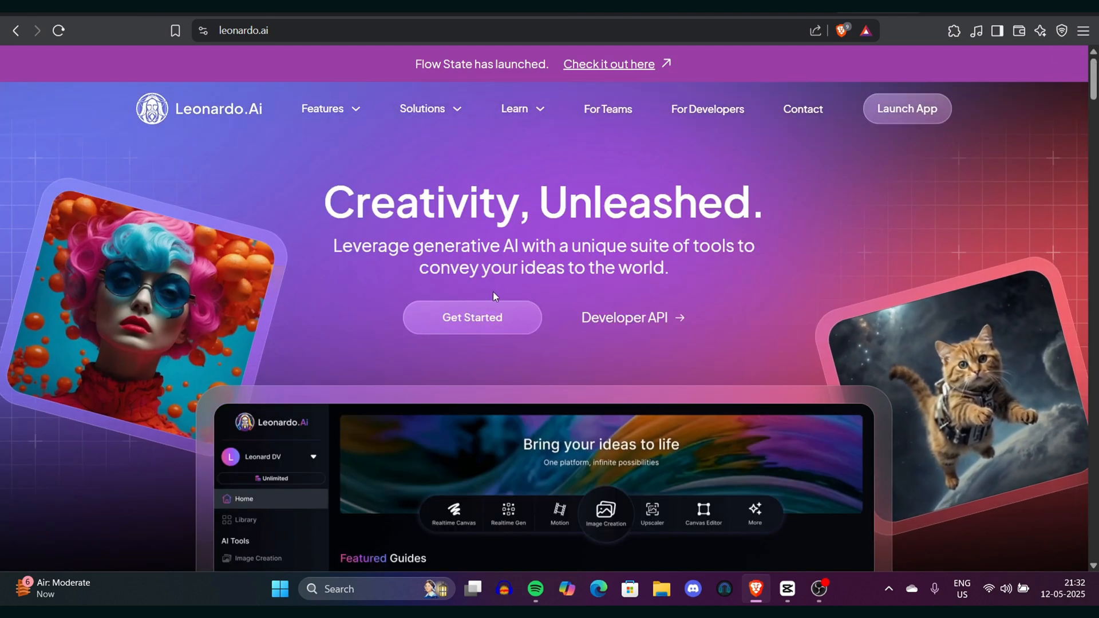
pyautogui.click(472, 318)
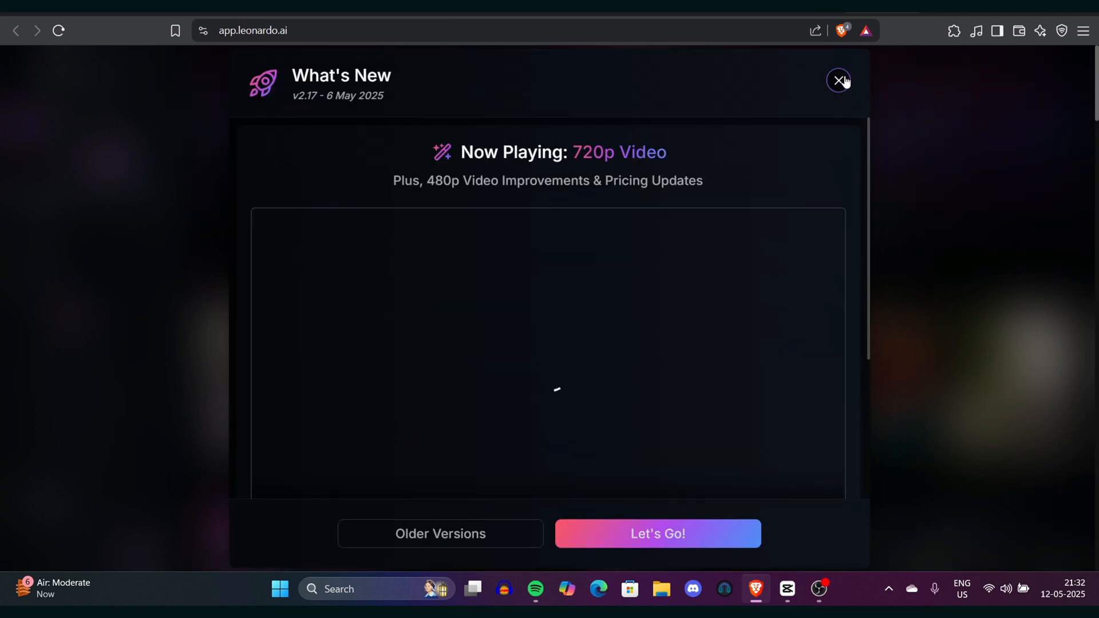
# Dismiss What's New and replace the coffee-cup prompt with the neon YouTube studio presenter prompt.
pyautogui.click(839, 80)
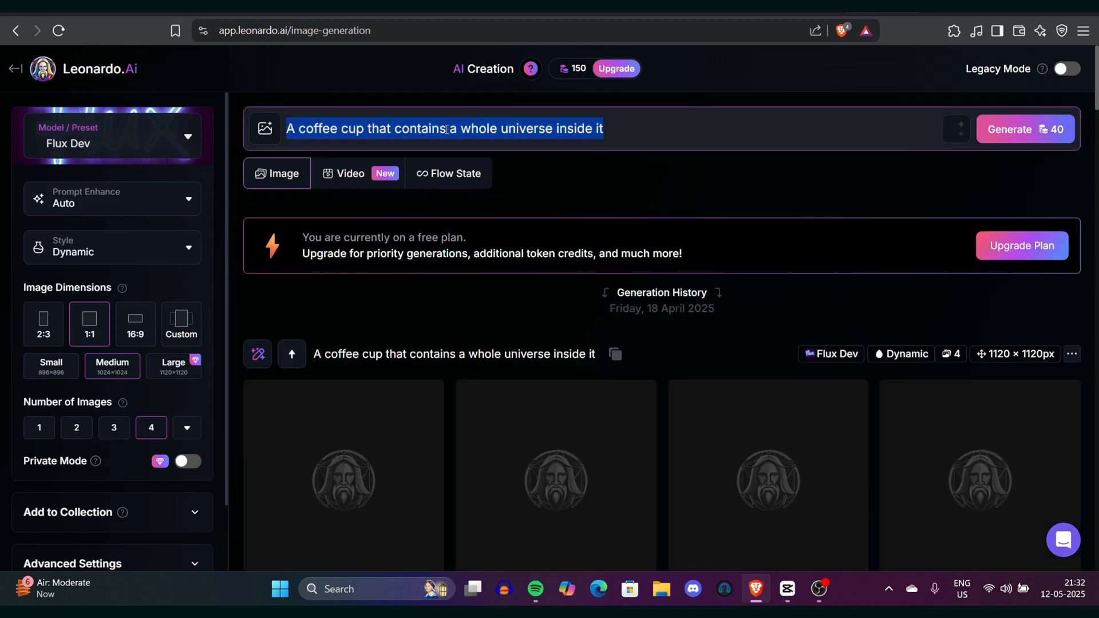
pyautogui.click(1023, 129)
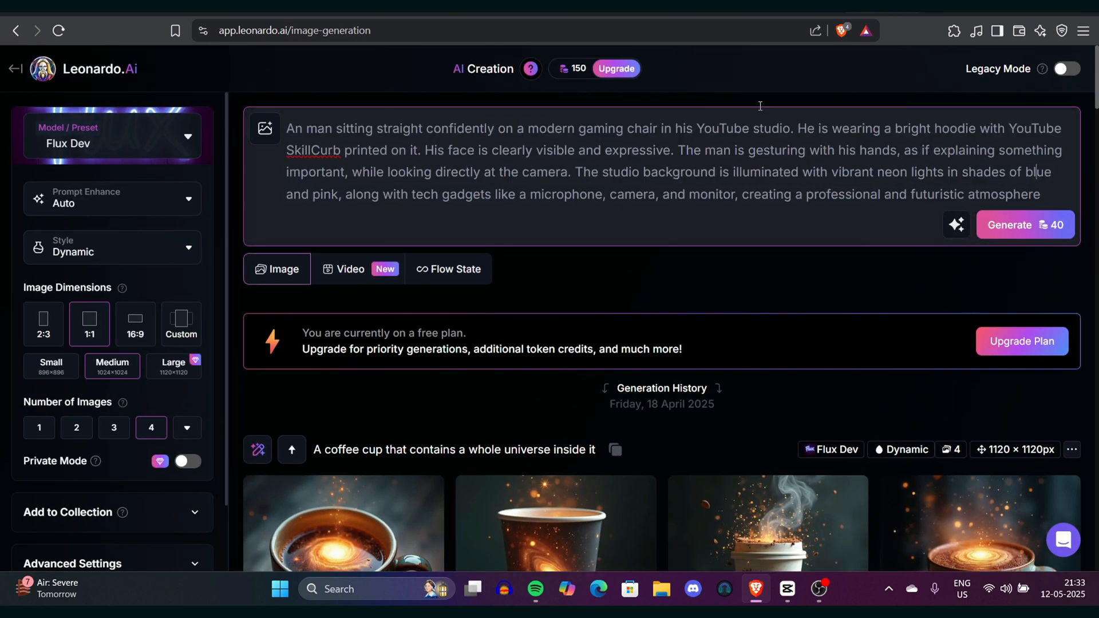
pyautogui.click(111, 136)
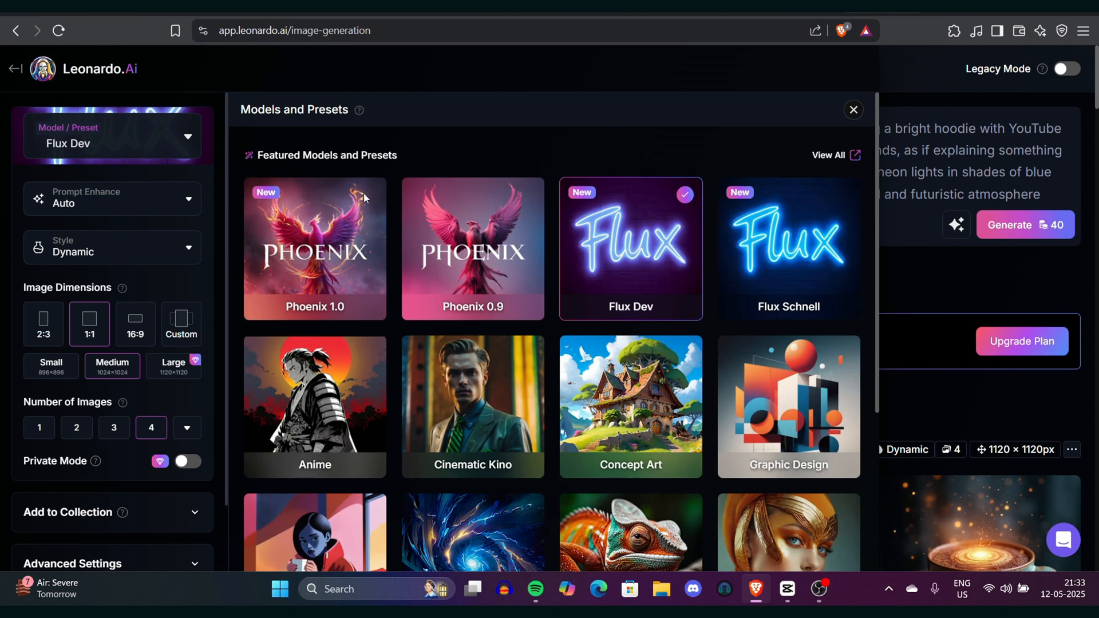
pyautogui.moveTo(611, 261)
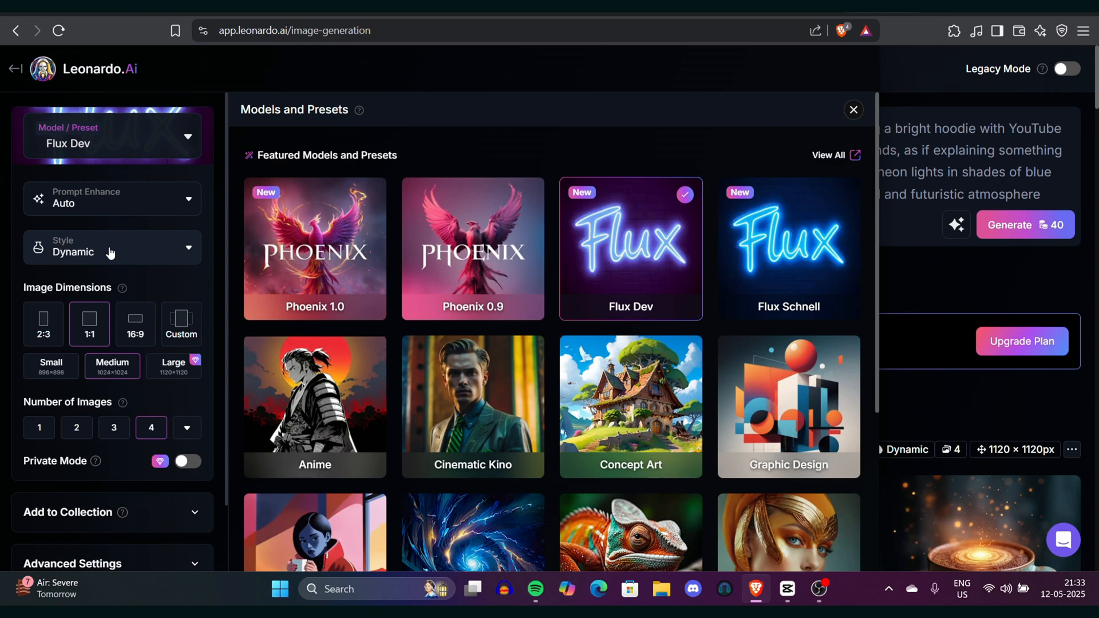
# Set Prompt Enhance to Off and image dimensions to 16:9 on Flux Dev.
pyautogui.click(111, 198)
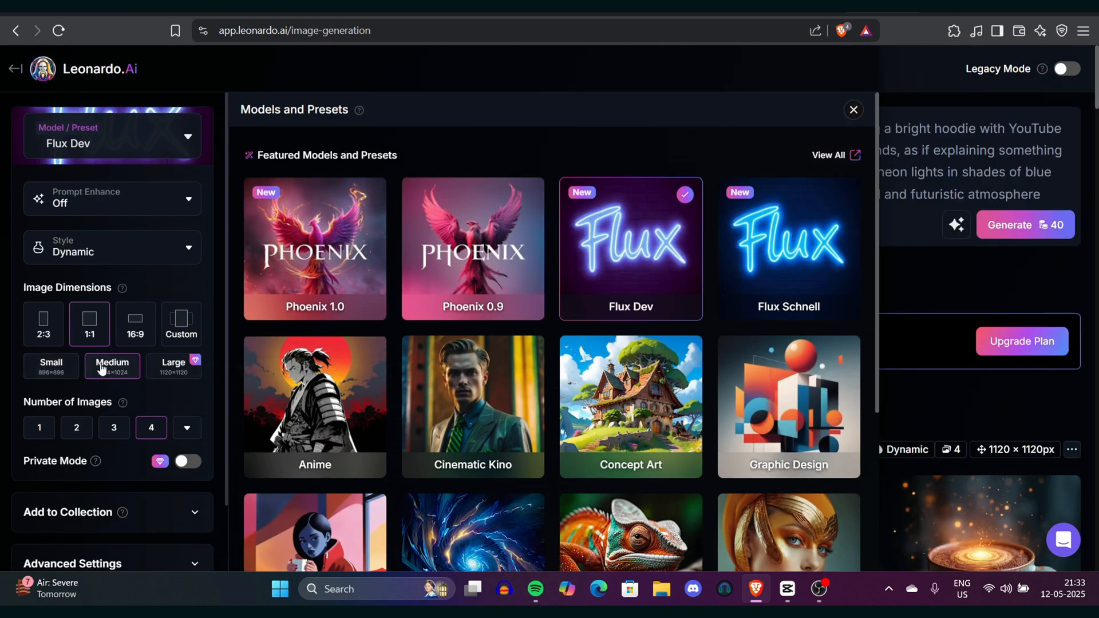
pyautogui.click(135, 323)
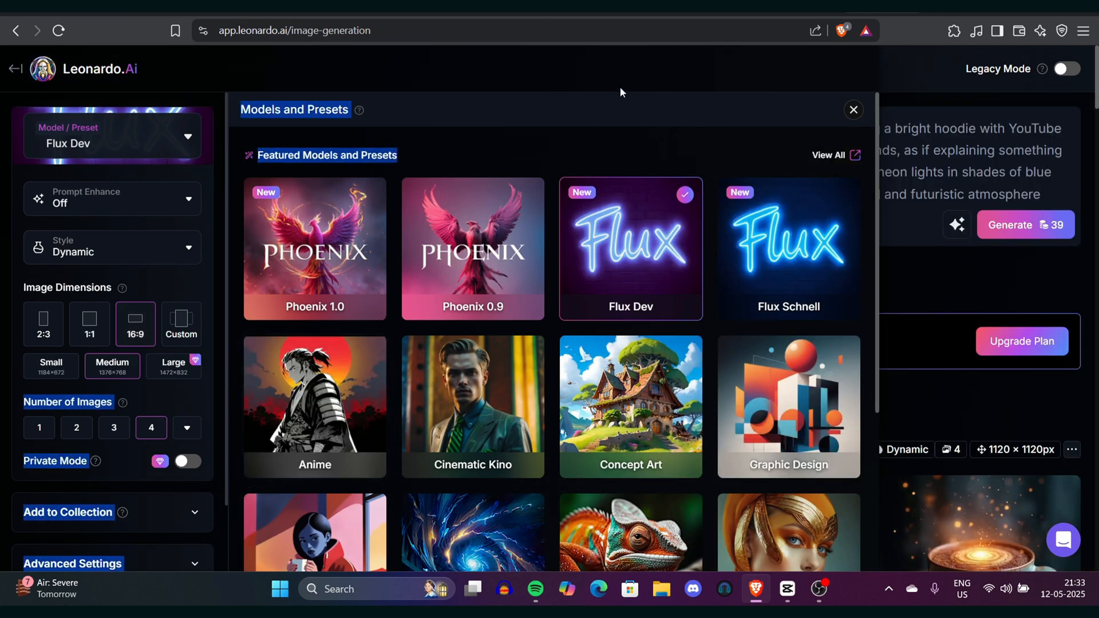
pyautogui.click(852, 110)
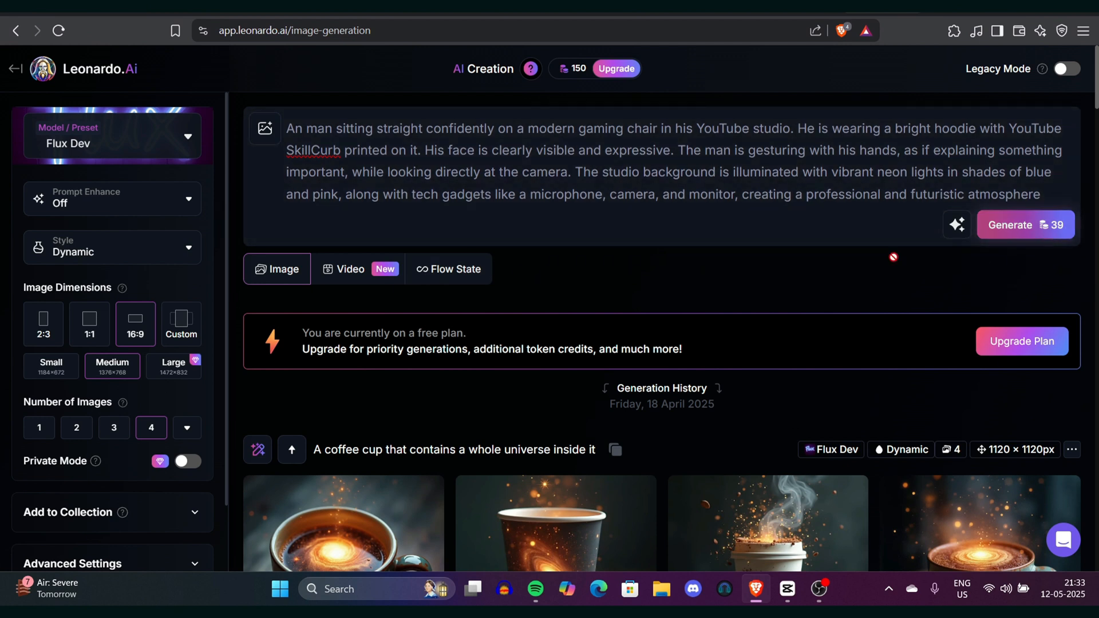
# Generate the four Flux Dev presenter images and view a result full-size.
pyautogui.click(1025, 226)
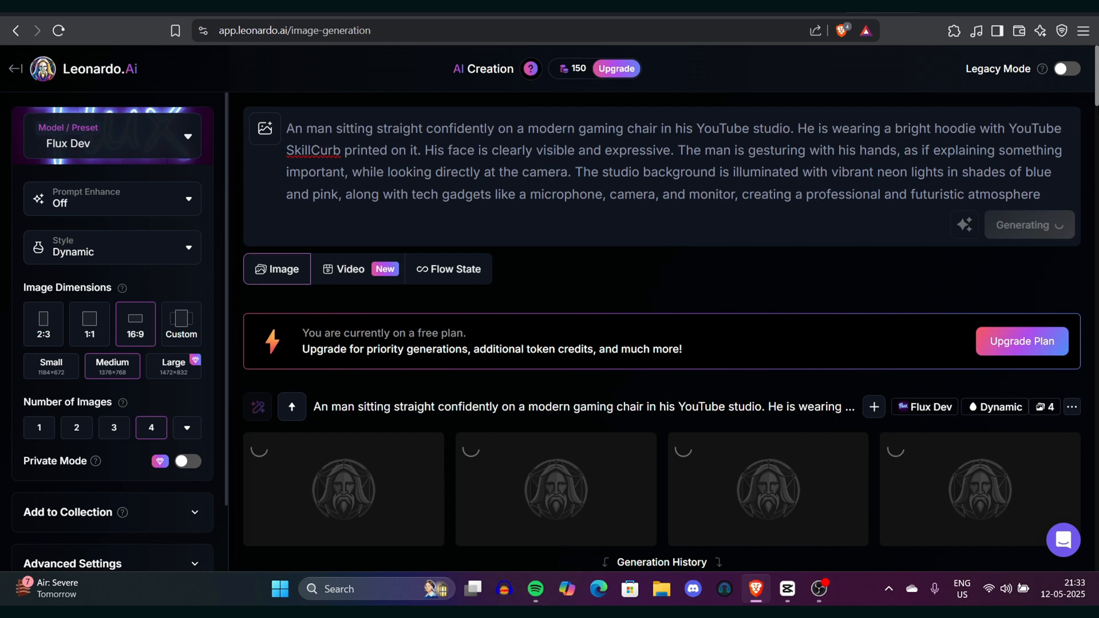
pyautogui.scroll(-3)
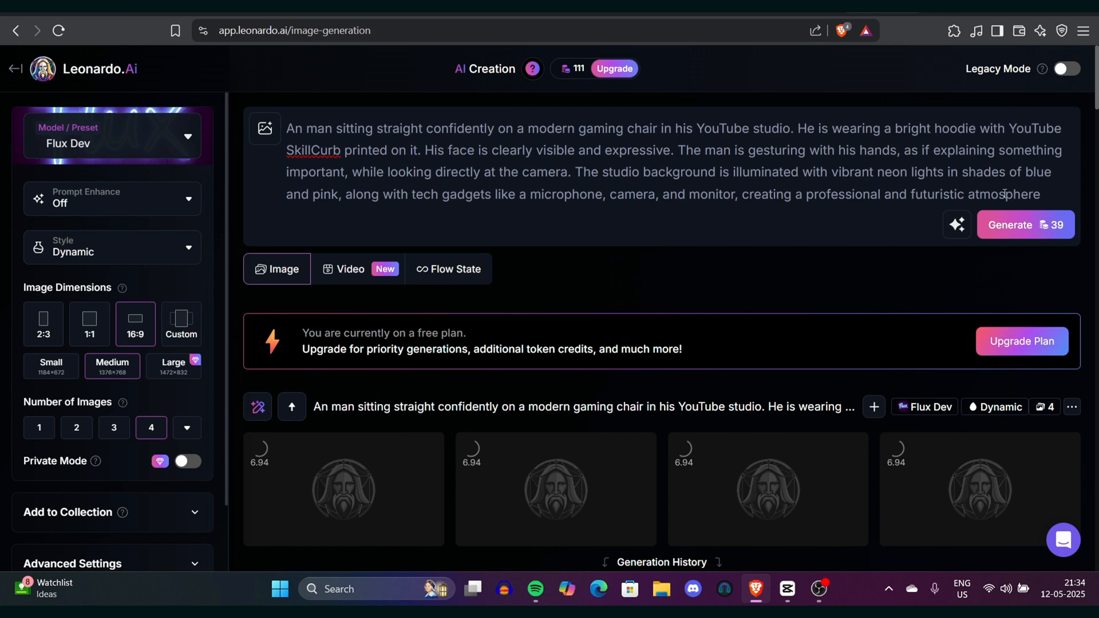
pyautogui.scroll(-3)
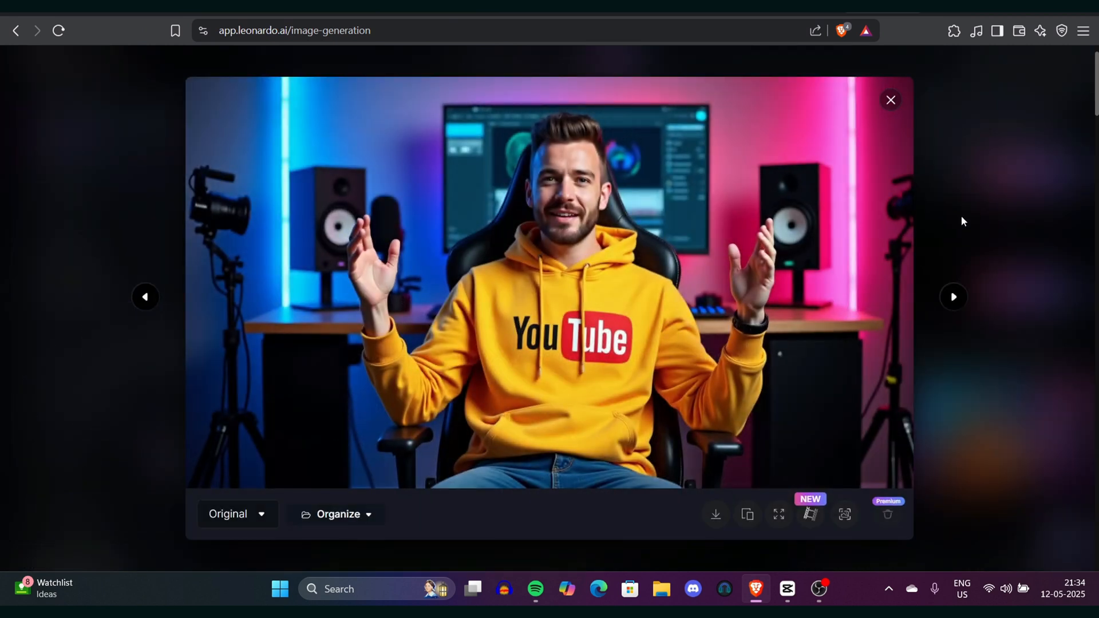
# Browse the SkillCurb hoodie variants and settle on the orange-hoodie presenter image.
pyautogui.click(953, 296)
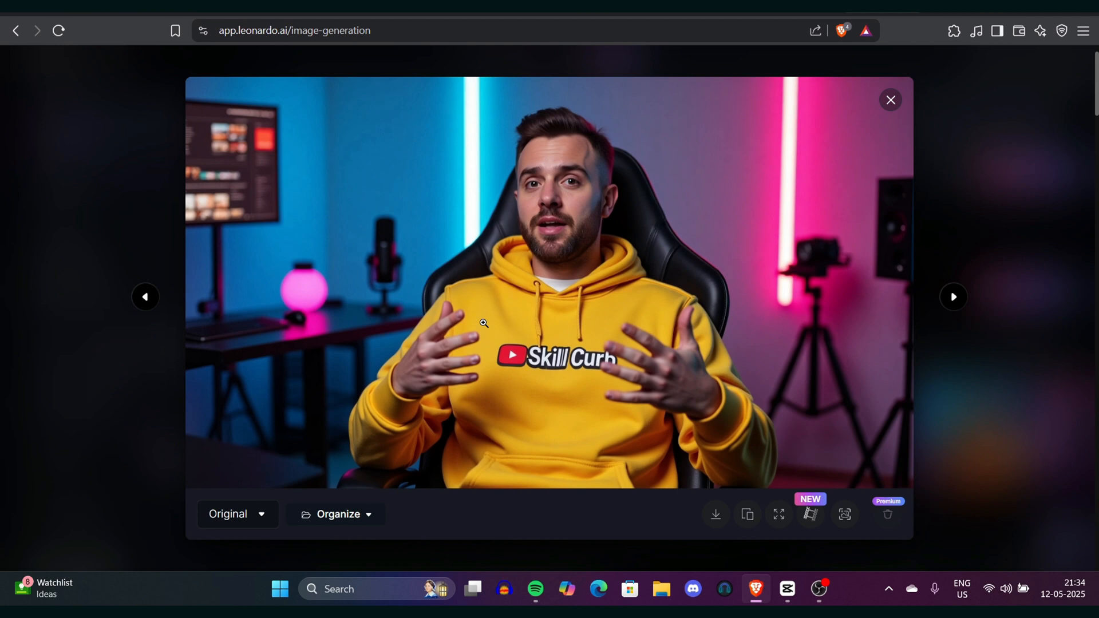
pyautogui.click(952, 297)
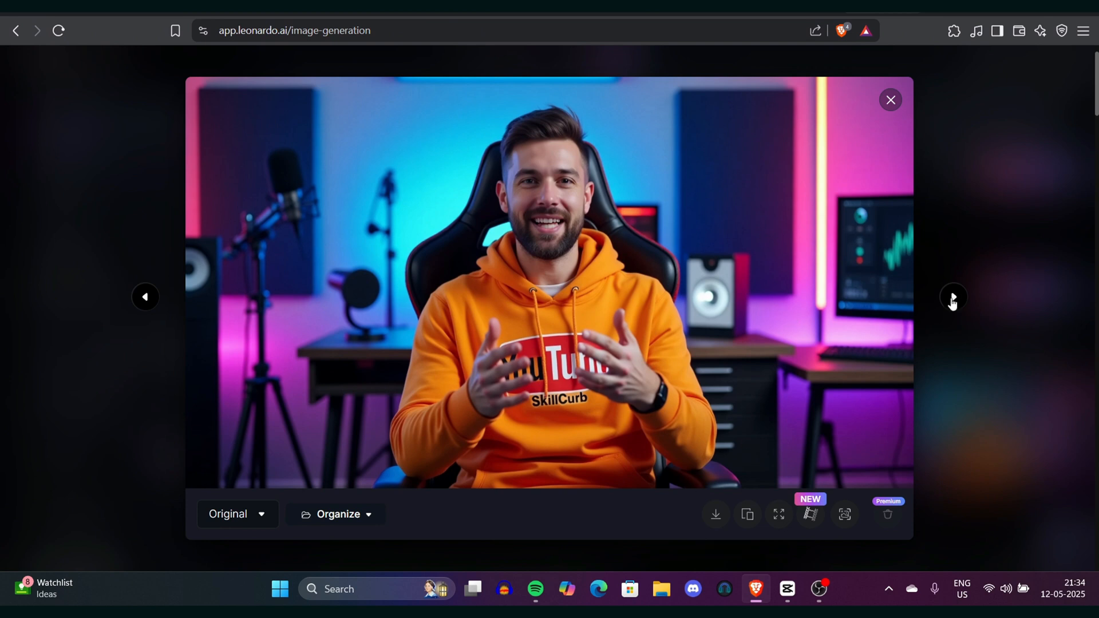
pyautogui.click(951, 297)
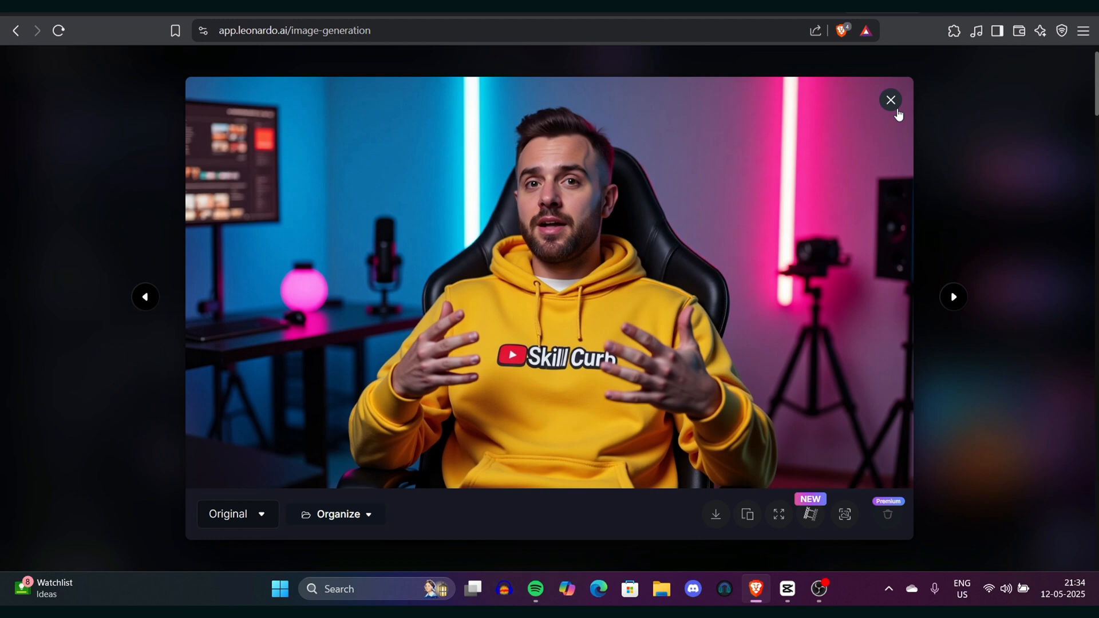
pyautogui.click(891, 99)
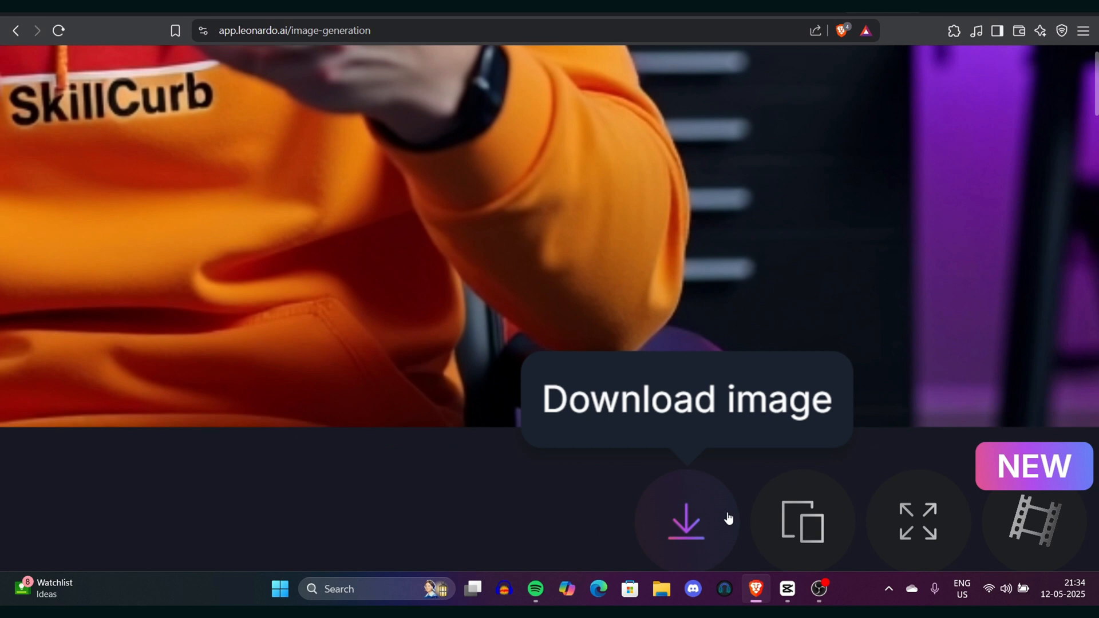
# Download the orange-hoodie presenter image as a JPEG into Downloads.
pyautogui.click(686, 521)
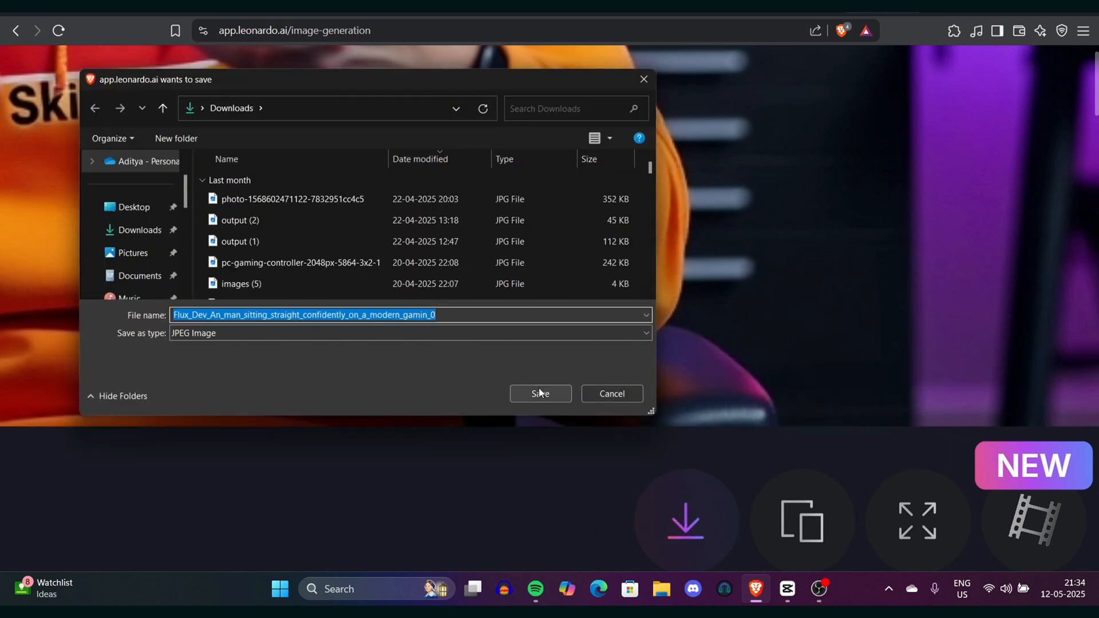
pyautogui.click(540, 392)
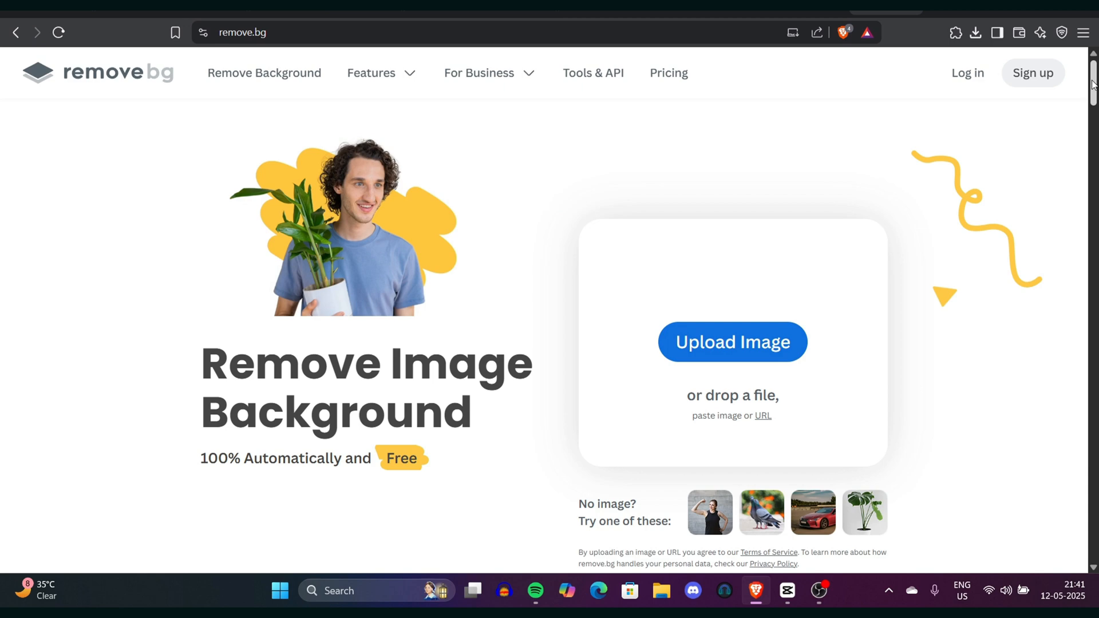
# Upload the saved presenter JPG to remove.bg to cut out the studio background.
pyautogui.scroll(-3)
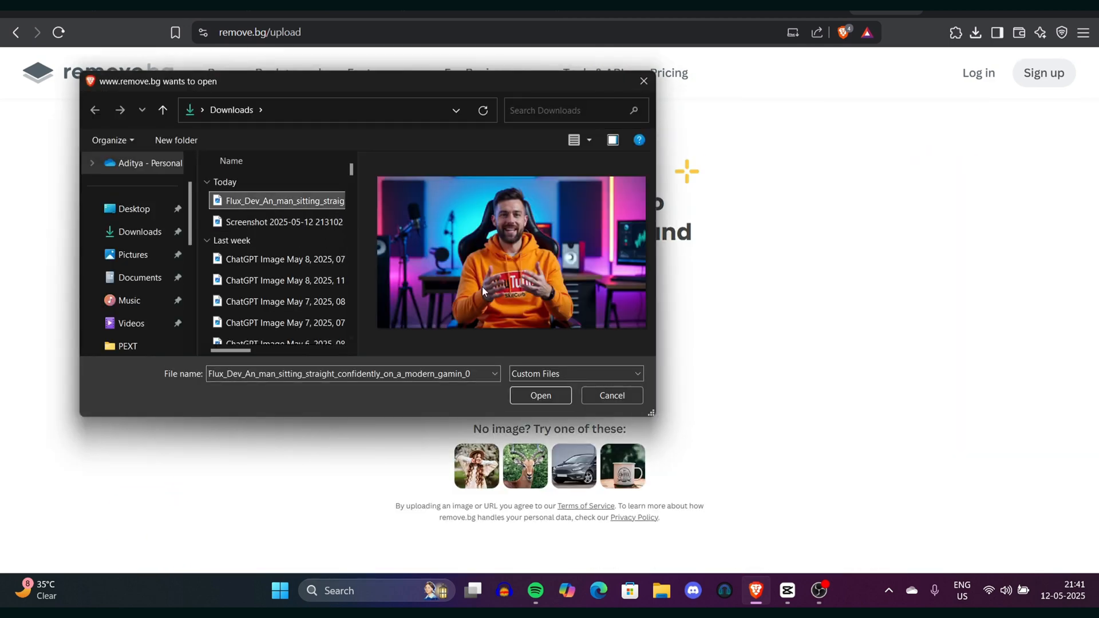
pyautogui.click(539, 395)
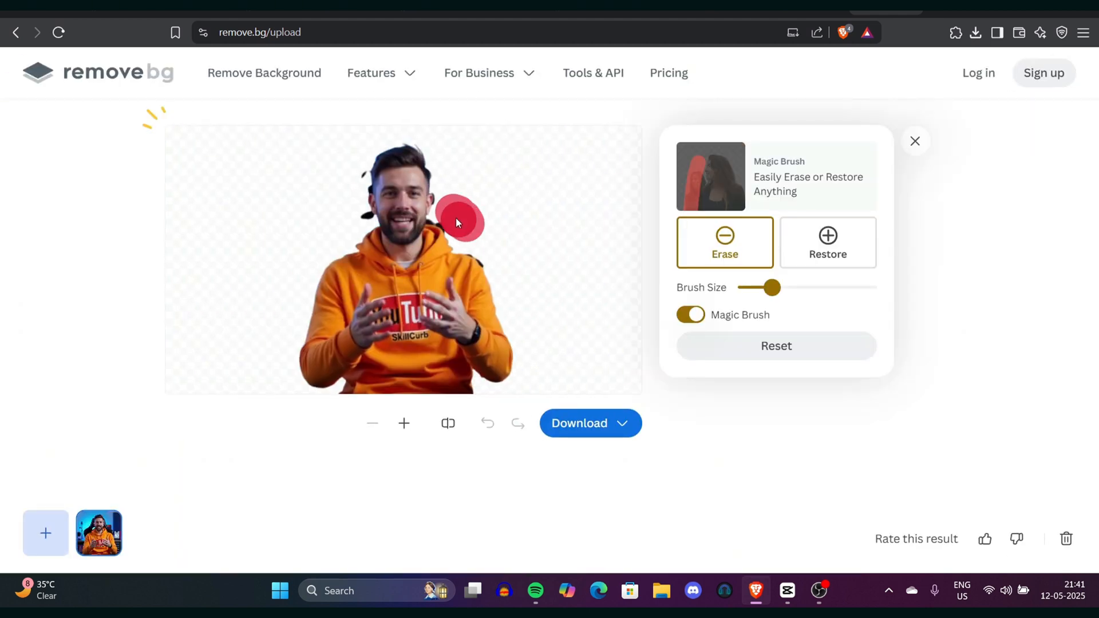
# Erase the stray fragments around his head and hair with Magic Brush, then download the cutout.
pyautogui.moveTo(459, 219); pyautogui.dragTo(540, 187)
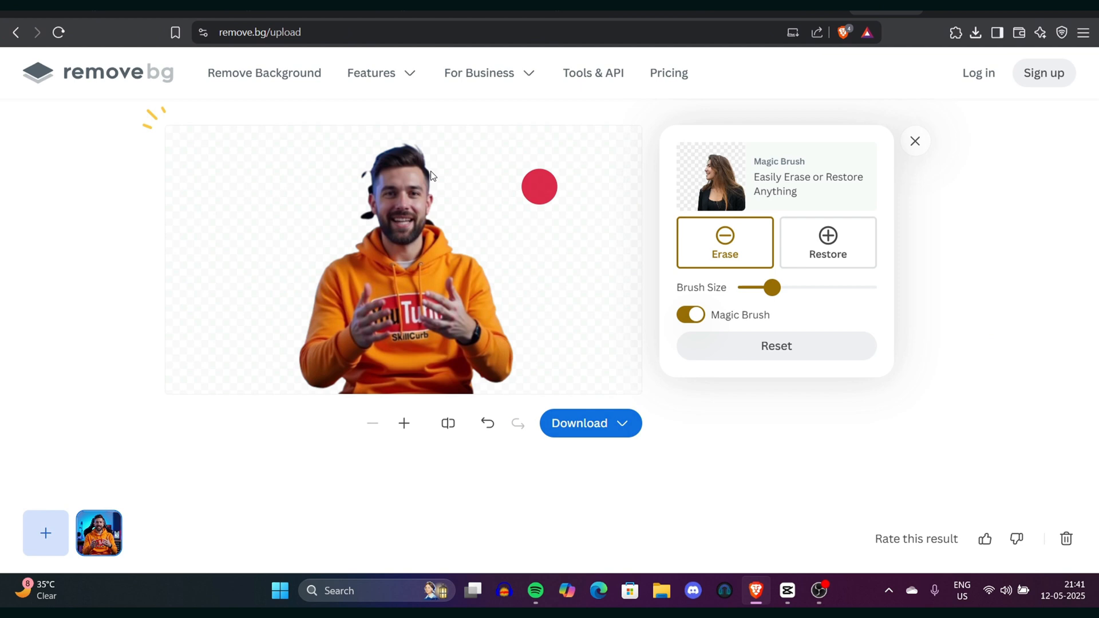
pyautogui.moveTo(539, 186); pyautogui.dragTo(344, 232)
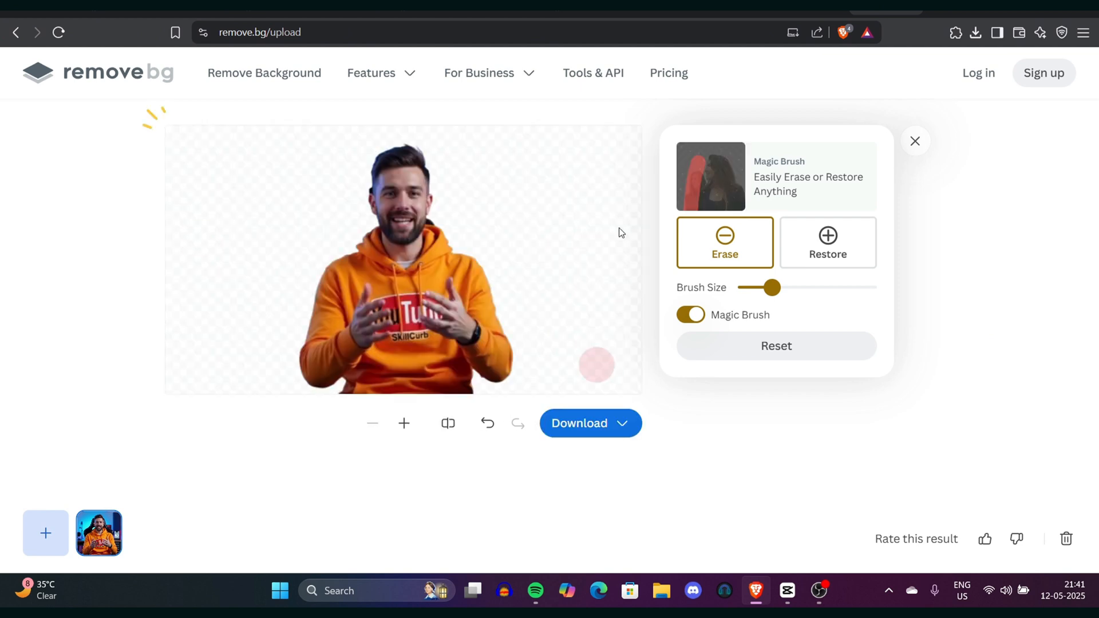
pyautogui.click(579, 422)
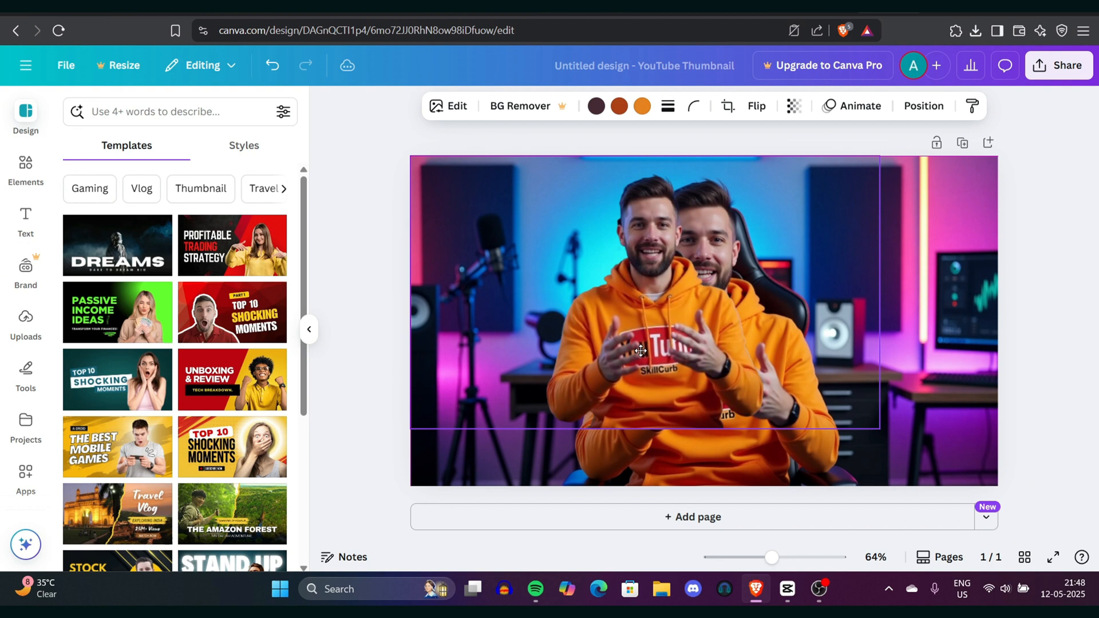
# Enlarge the presenter cutout to fill the whole Canva thumbnail, aligned with the studio image.
pyautogui.click(640, 350)
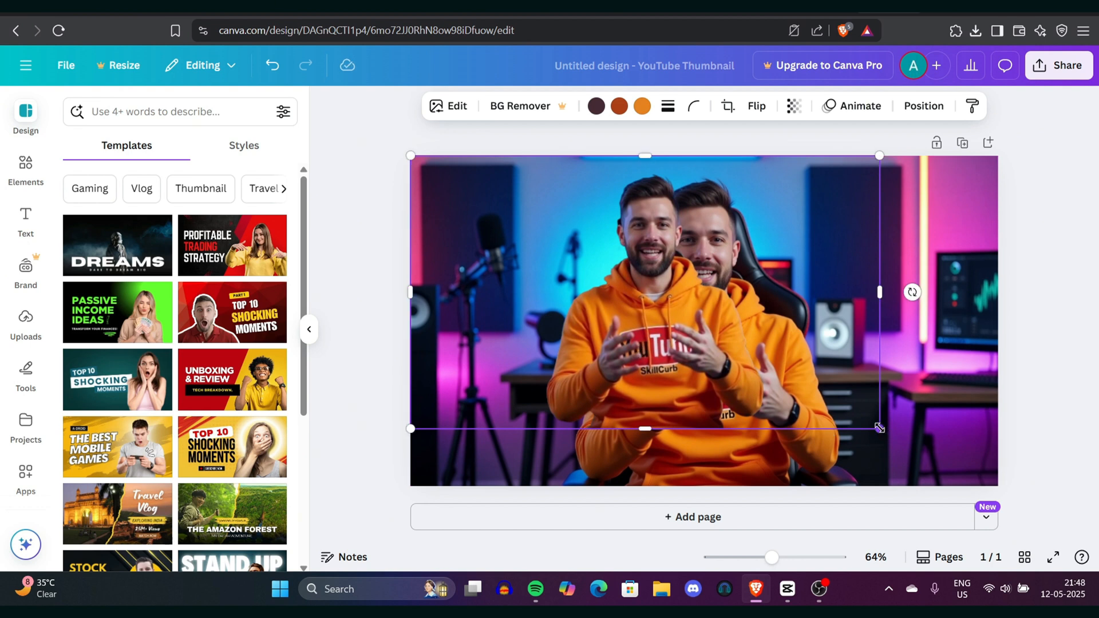
pyautogui.moveTo(879, 428); pyautogui.dragTo(891, 431)
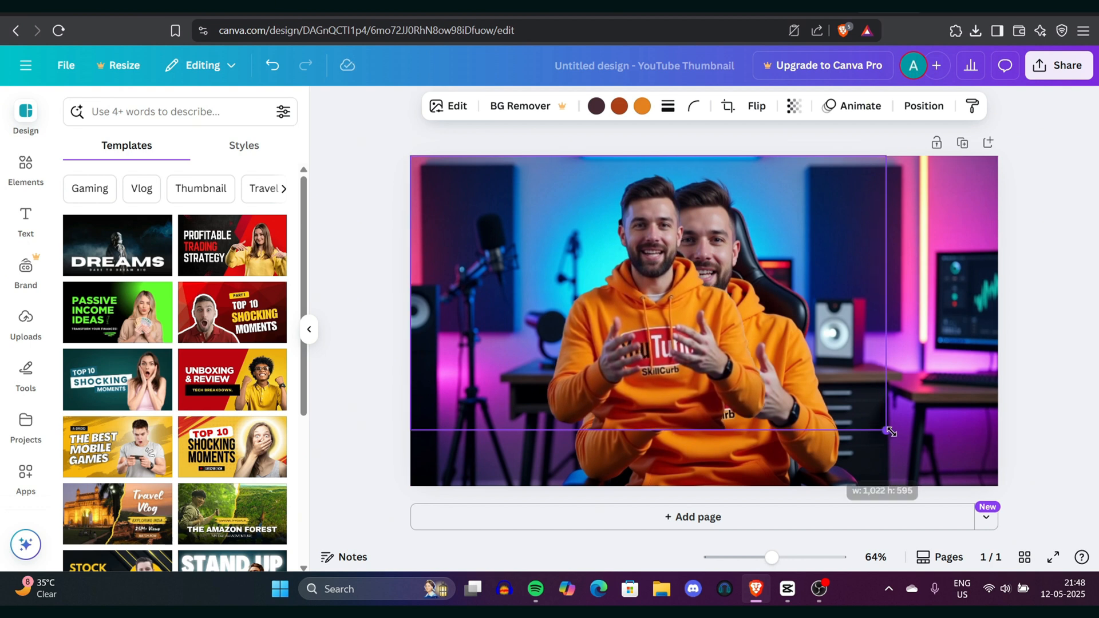
pyautogui.moveTo(890, 431); pyautogui.dragTo(995, 478)
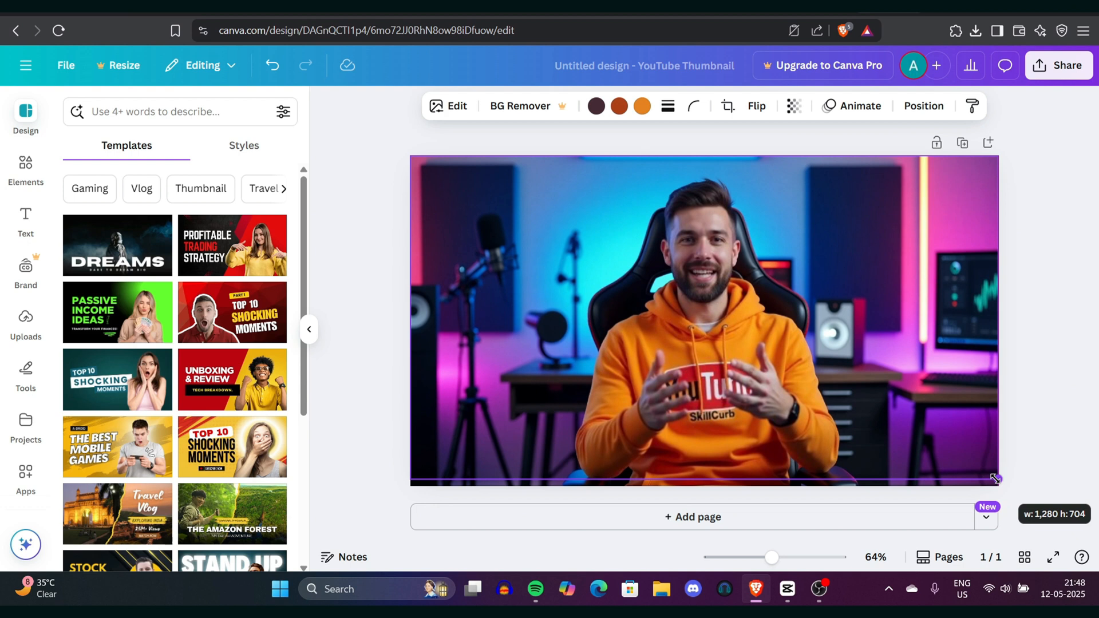
pyautogui.click(700, 319)
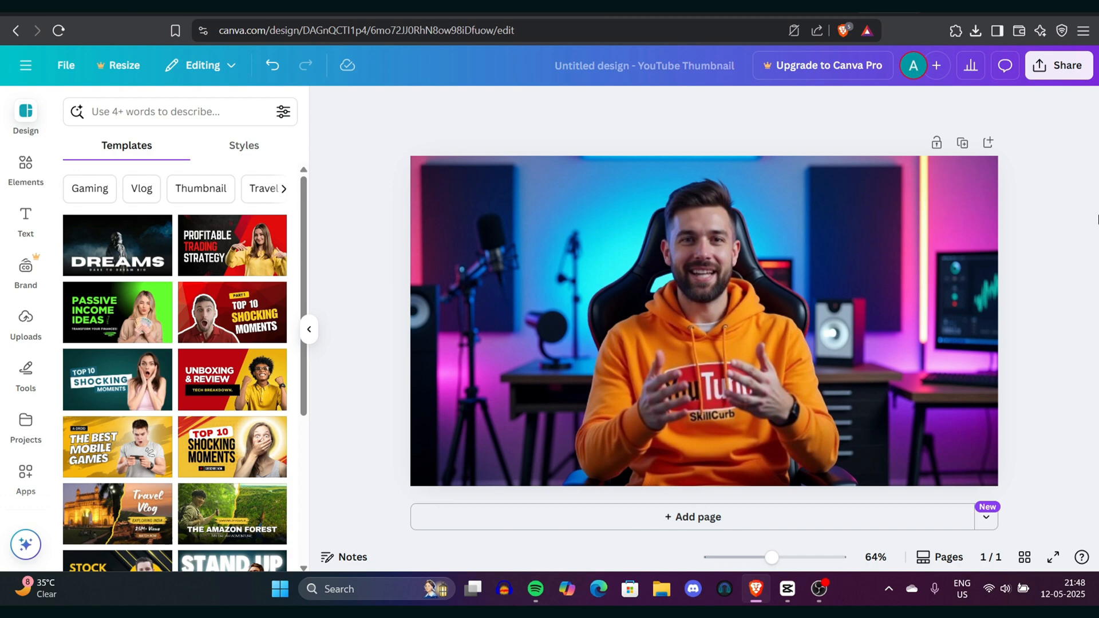
pyautogui.click(1058, 66)
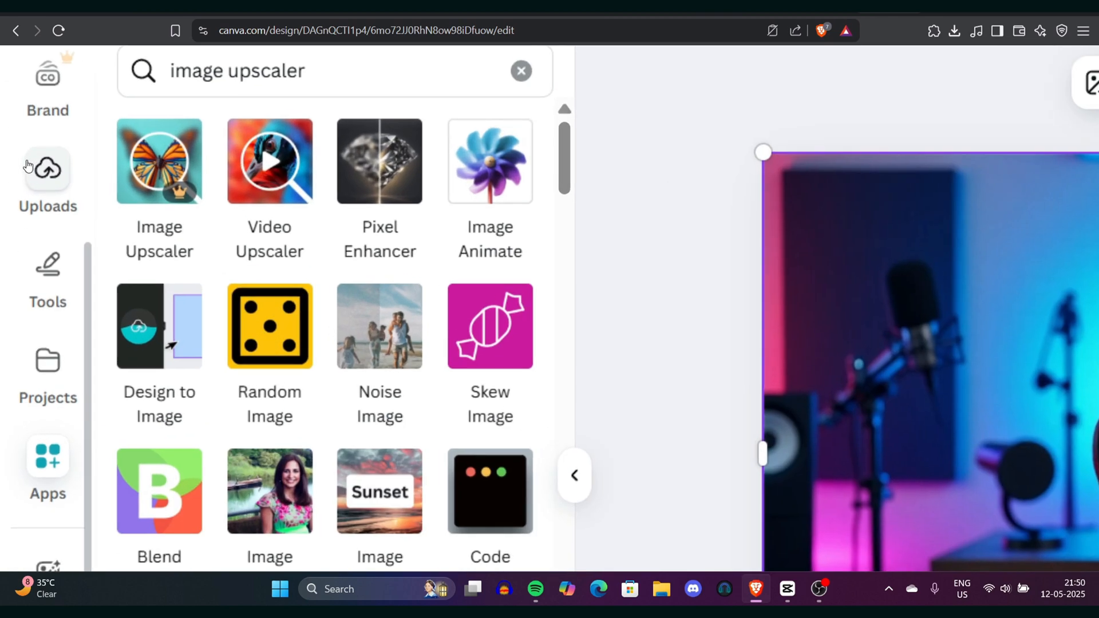
pyautogui.click(158, 161)
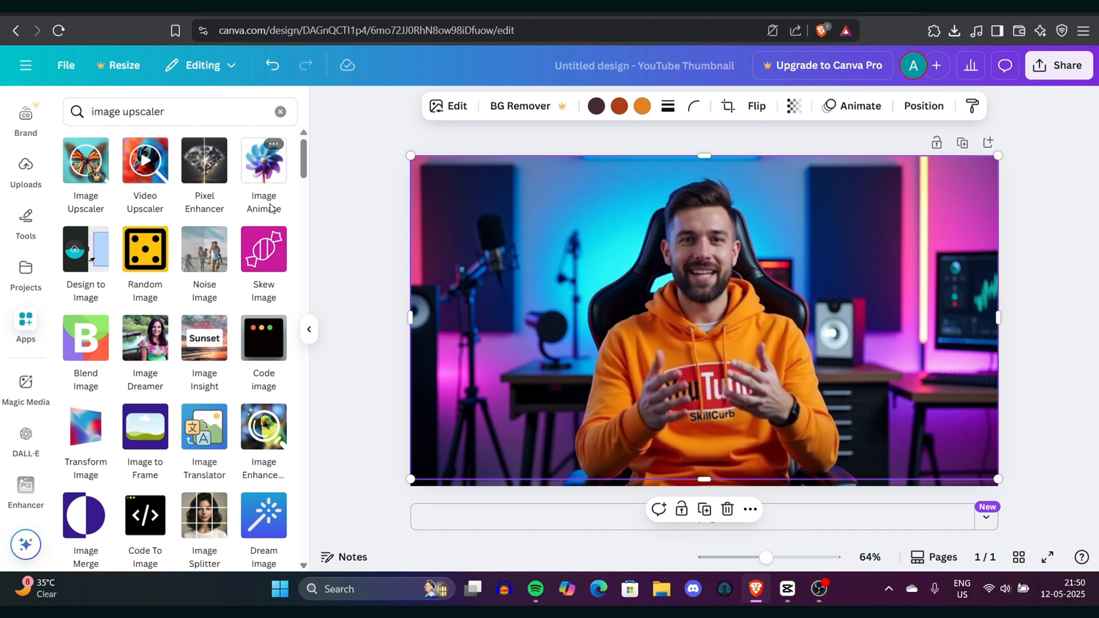
pyautogui.moveTo(668, 470)
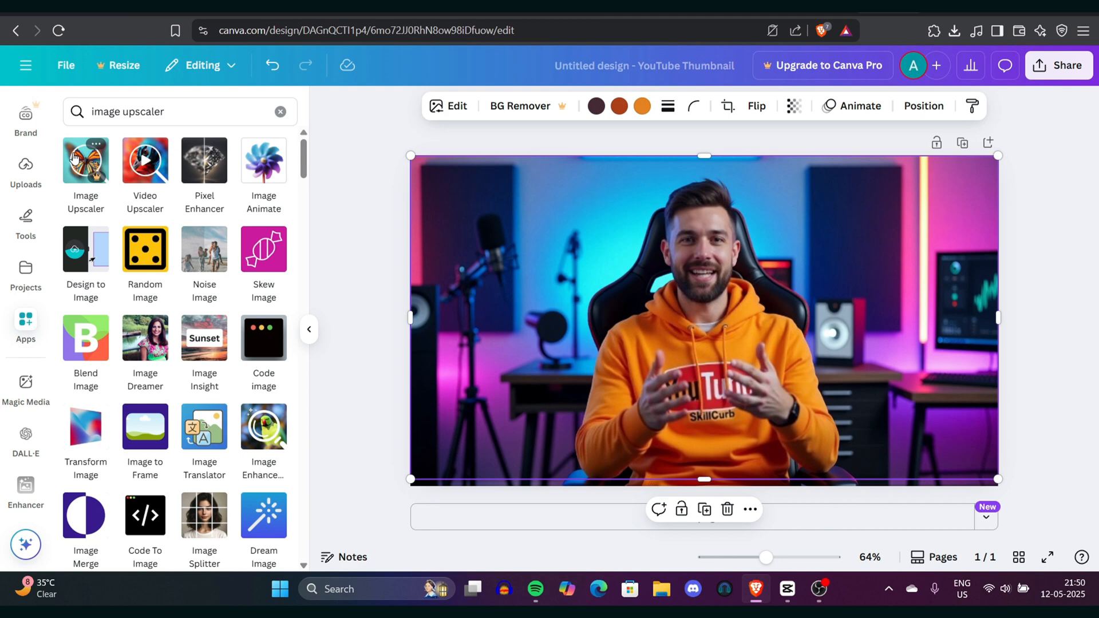
pyautogui.click(84, 160)
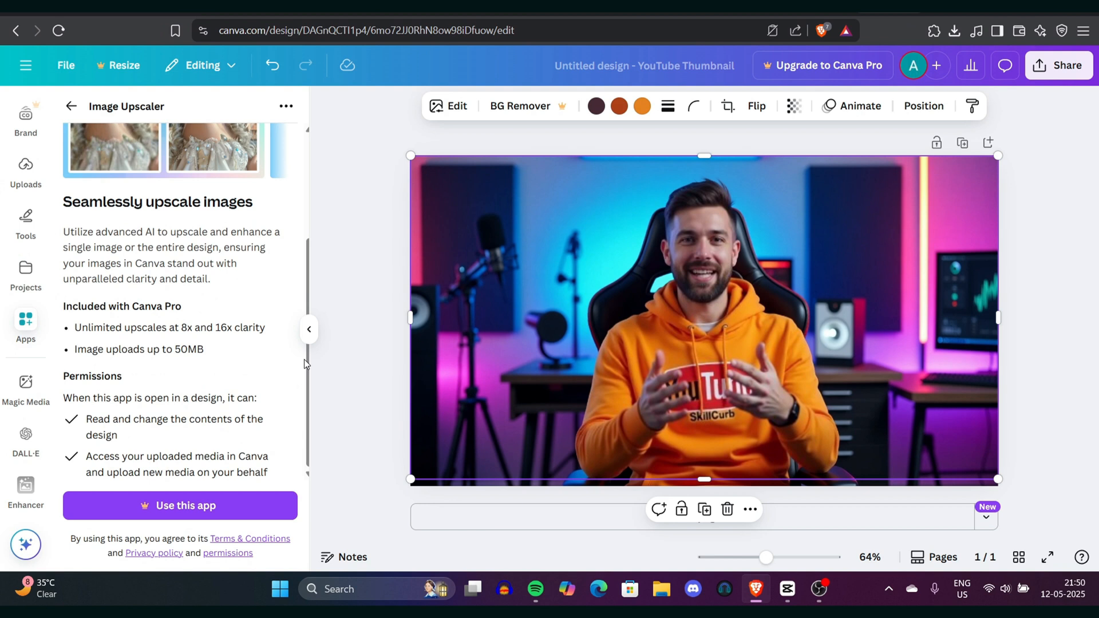
pyautogui.moveTo(295, 139)
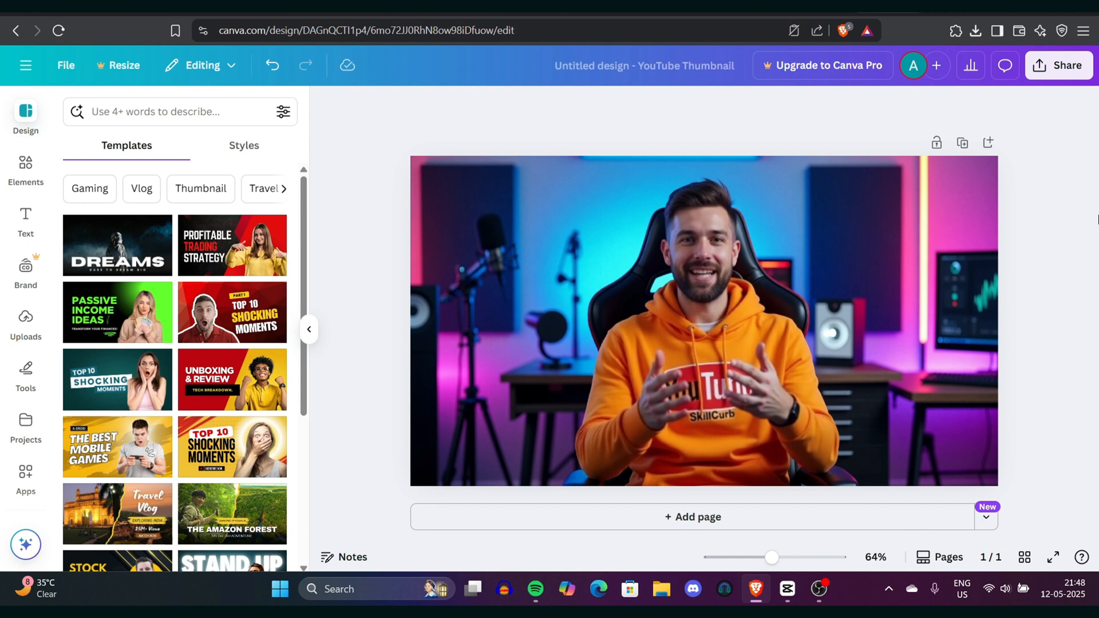
# Download the finished thumbnail via Share and More ways to publish.
pyautogui.click(1058, 65)
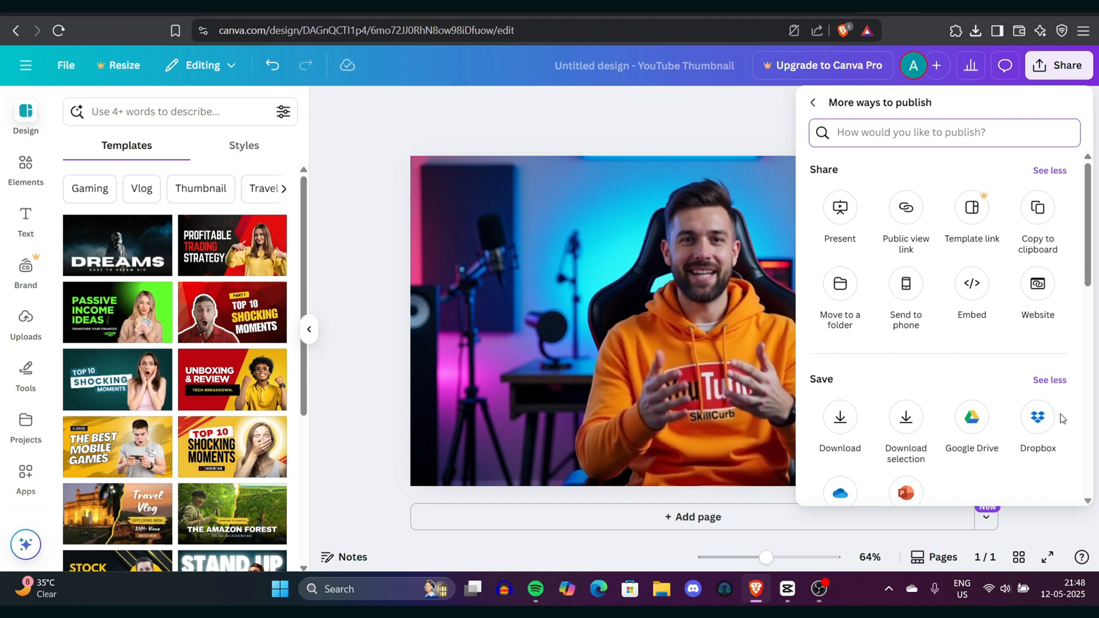
pyautogui.scroll(-3)
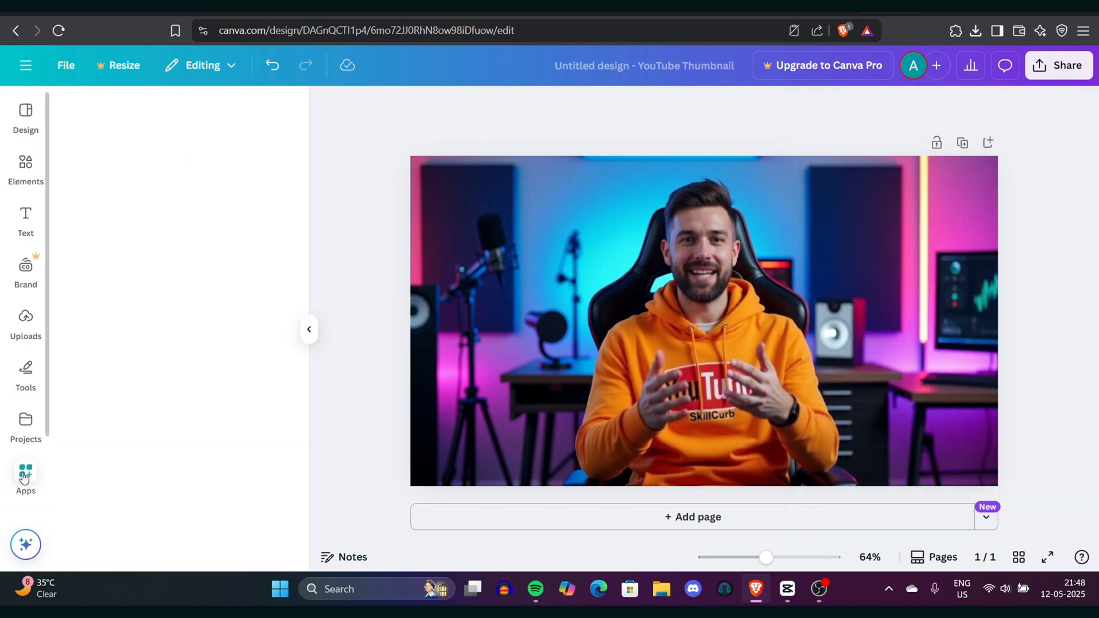
pyautogui.click(25, 474)
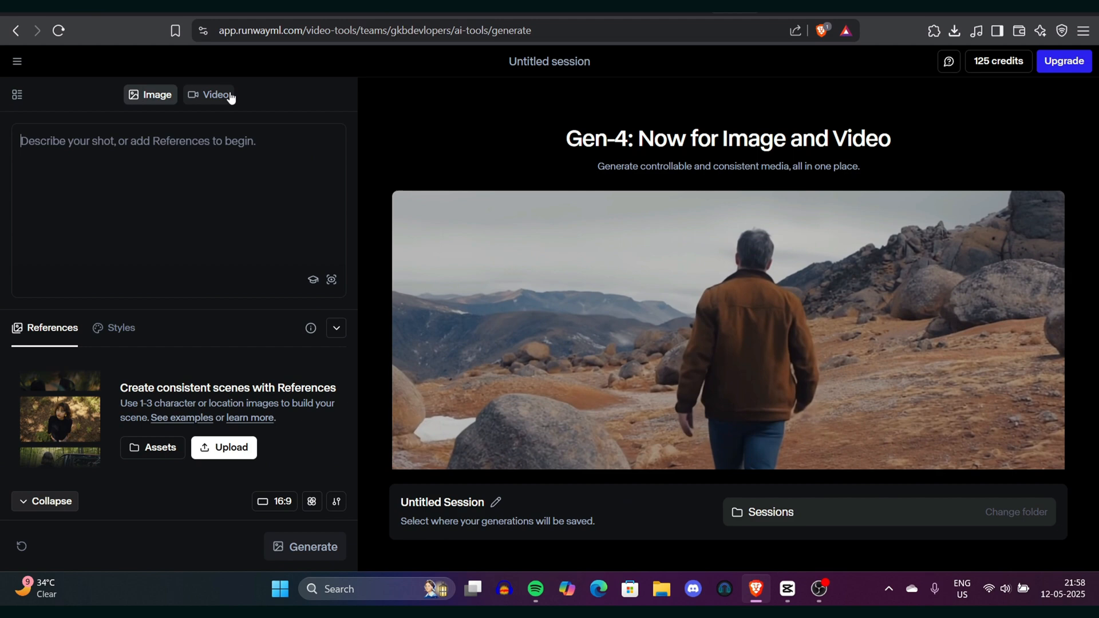
# Switch Runway to video generation for the presenter image.
pyautogui.click(214, 95)
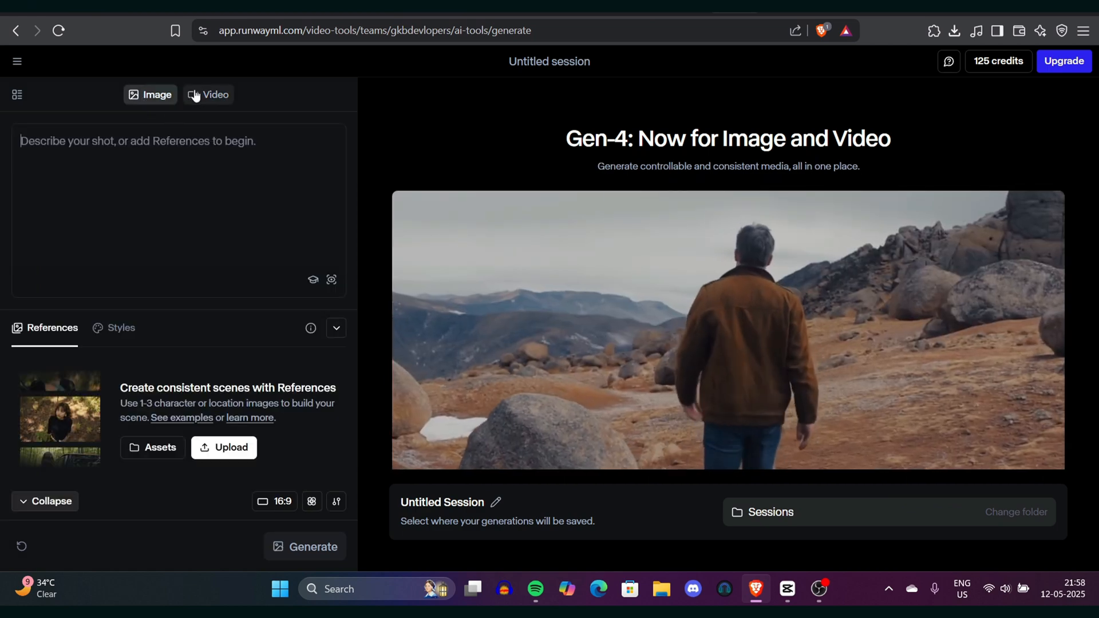
pyautogui.click(208, 95)
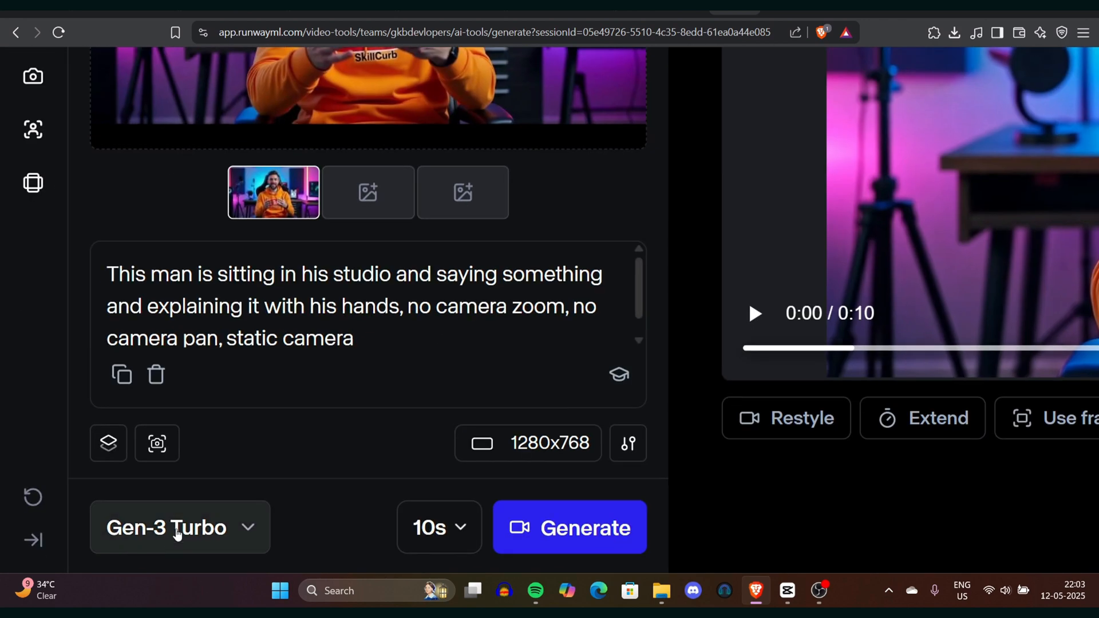
# Keep Gen-3 Alpha Turbo, generate the 10-second gesturing clip and play it back.
pyautogui.click(180, 527)
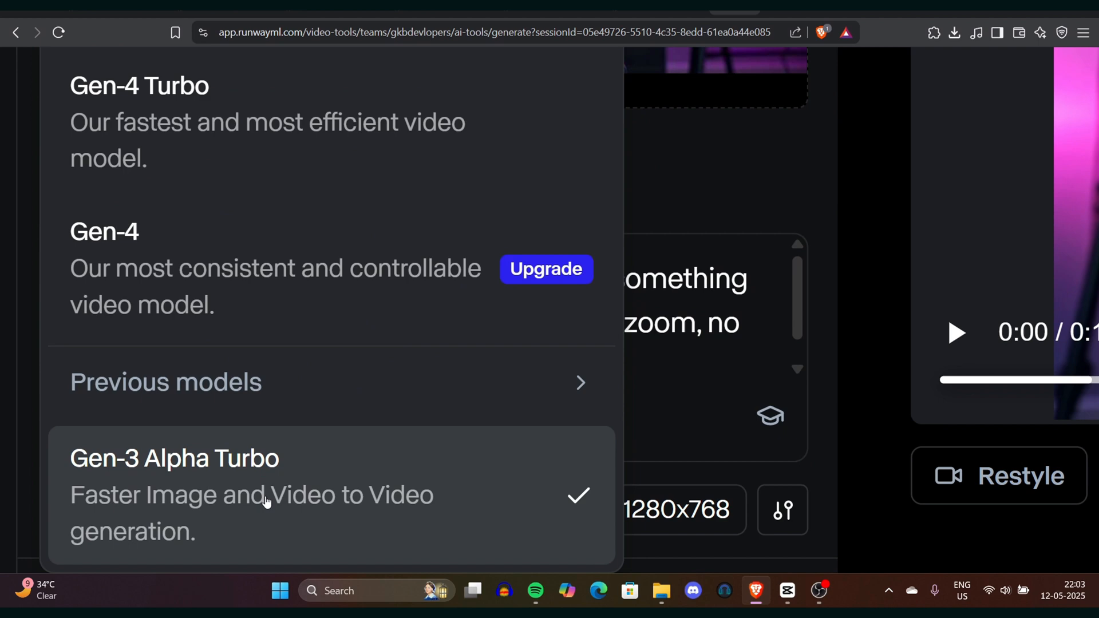
pyautogui.click(176, 458)
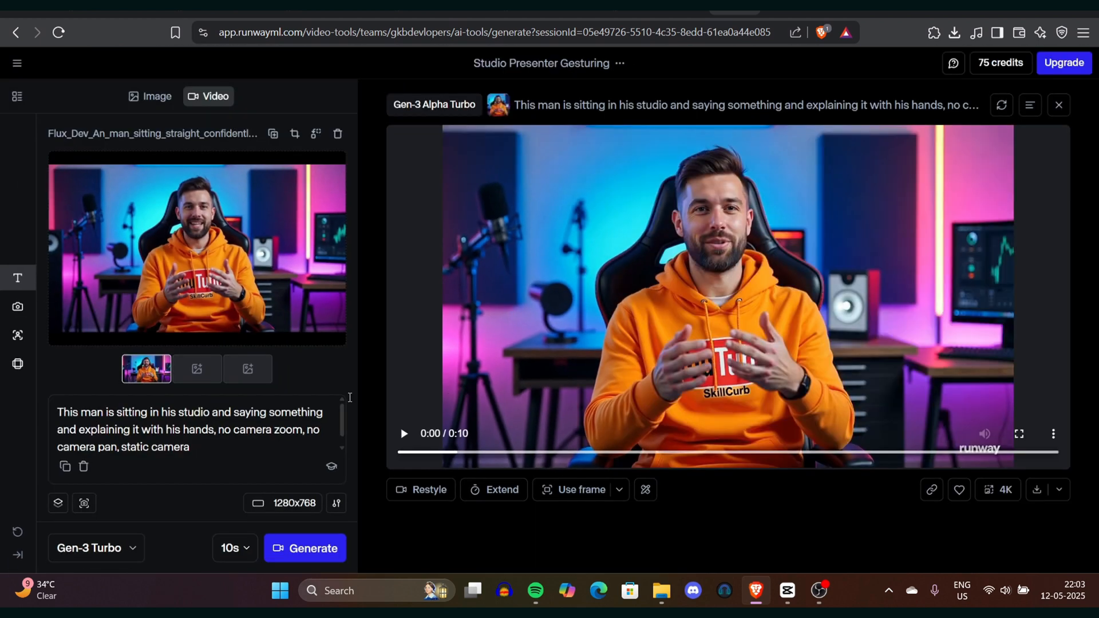
pyautogui.click(403, 433)
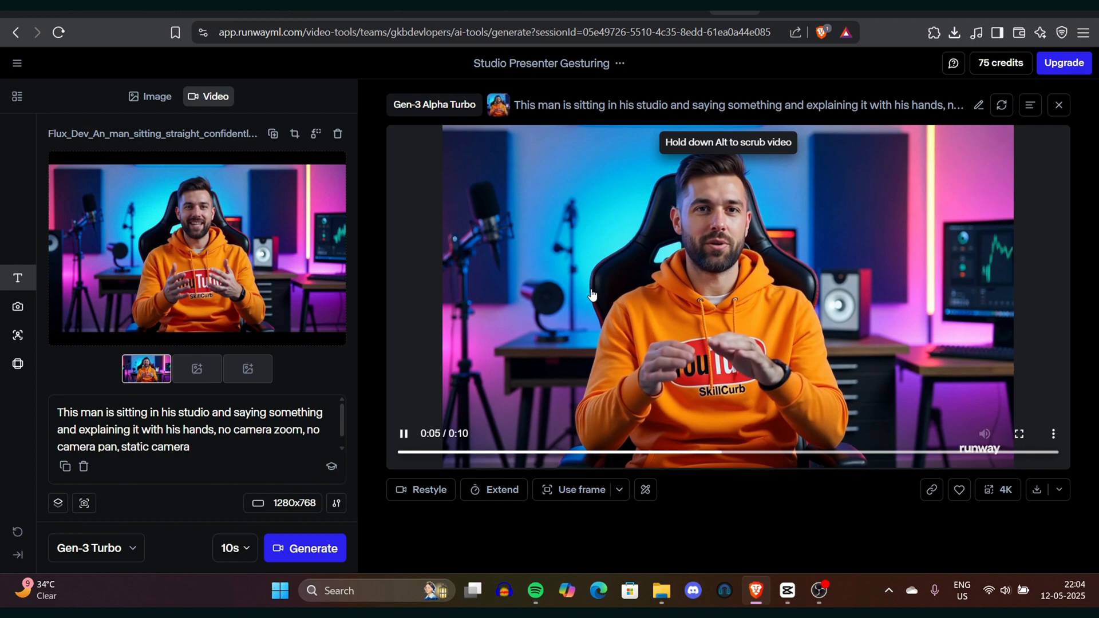
# Stop playback of the studio presenter clip after checking the hand gestures.
pyautogui.click(404, 432)
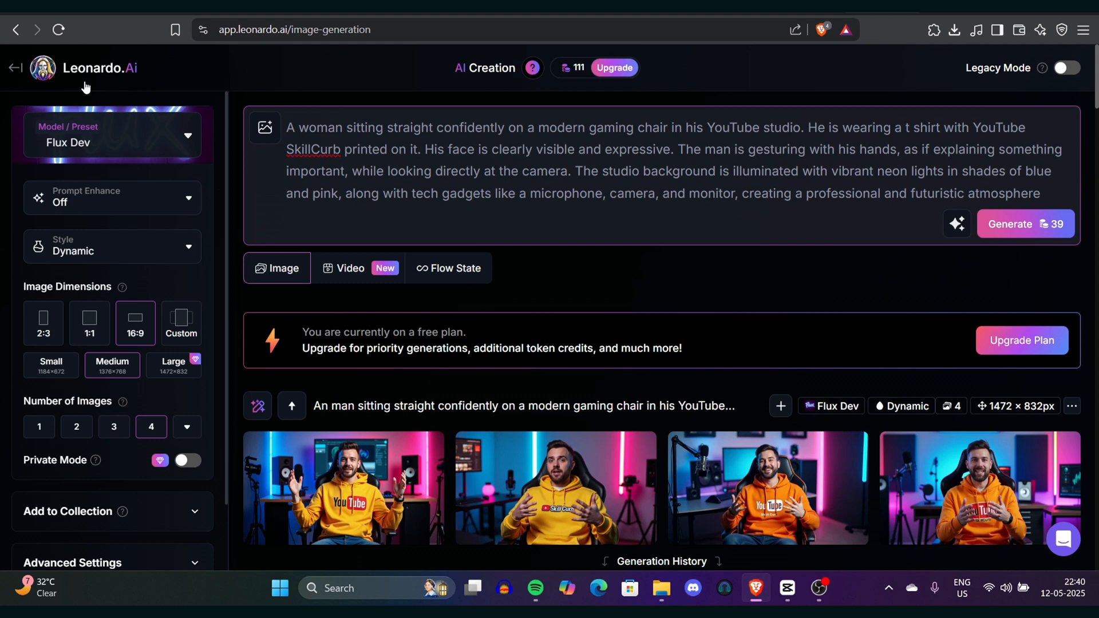
# Generate the female neon-studio presenter images, keeping Flux Dev as the model.
pyautogui.click(112, 135)
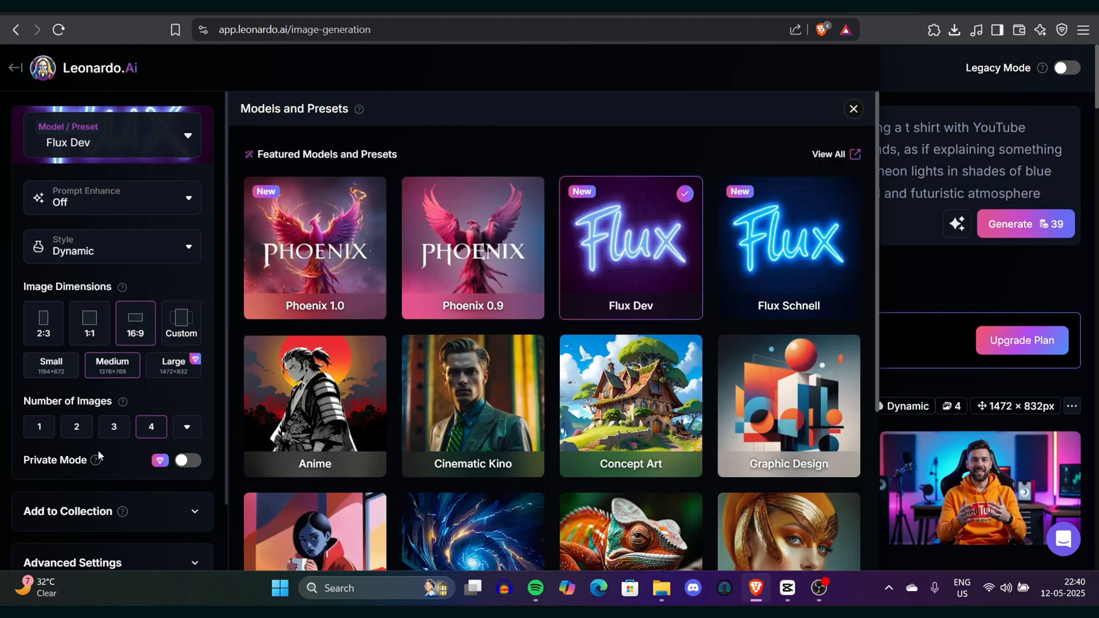
pyautogui.click(853, 109)
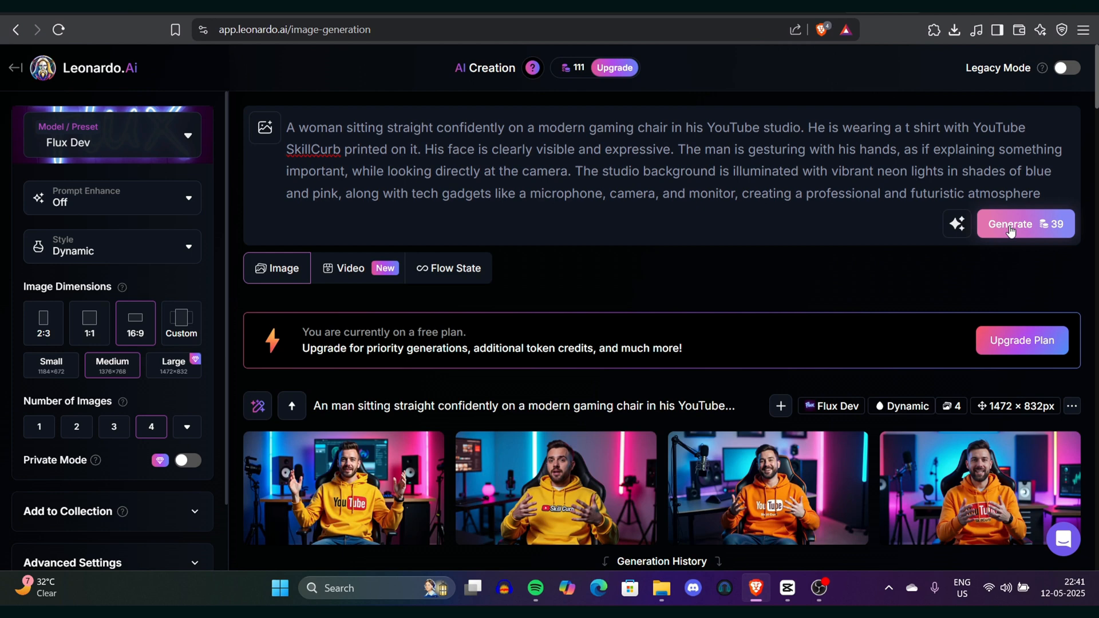
pyautogui.click(555, 488)
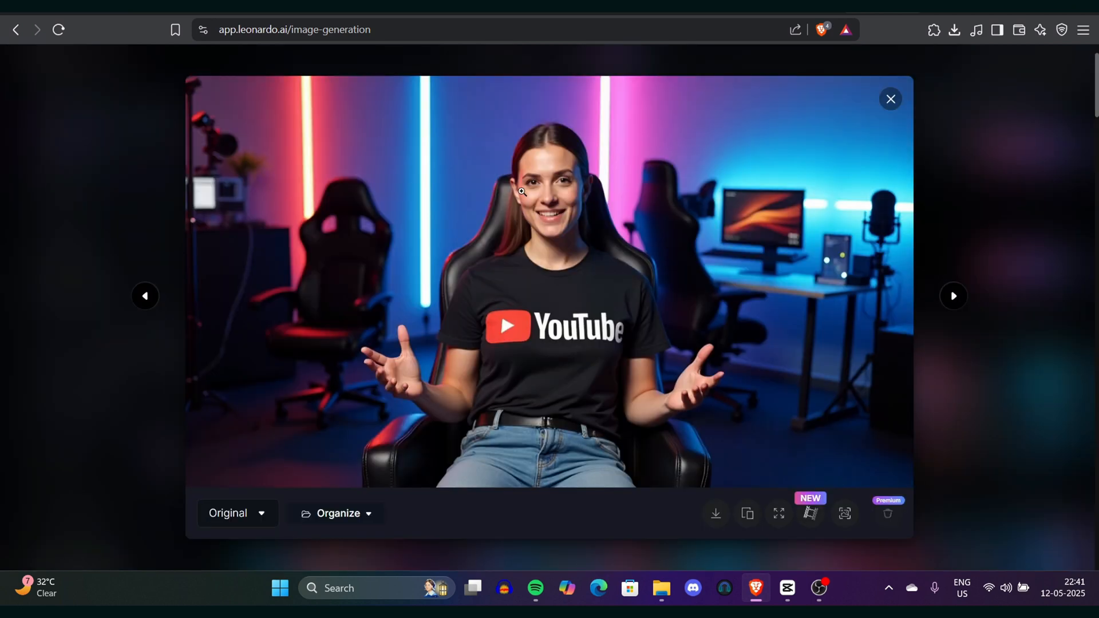
pyautogui.moveTo(623, 377)
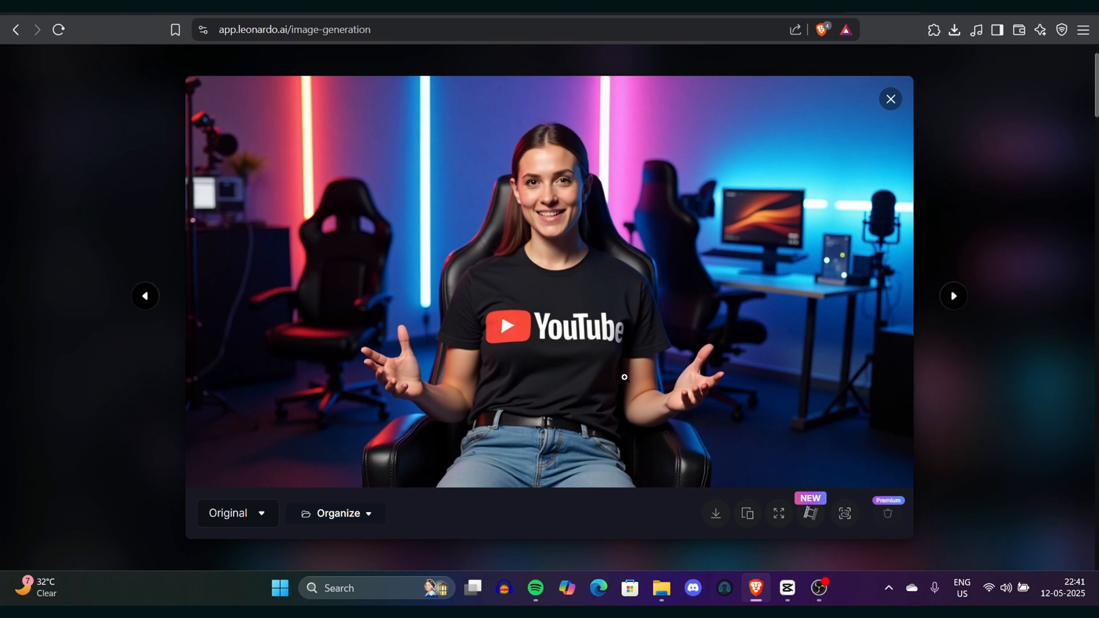
pyautogui.moveTo(485, 430)
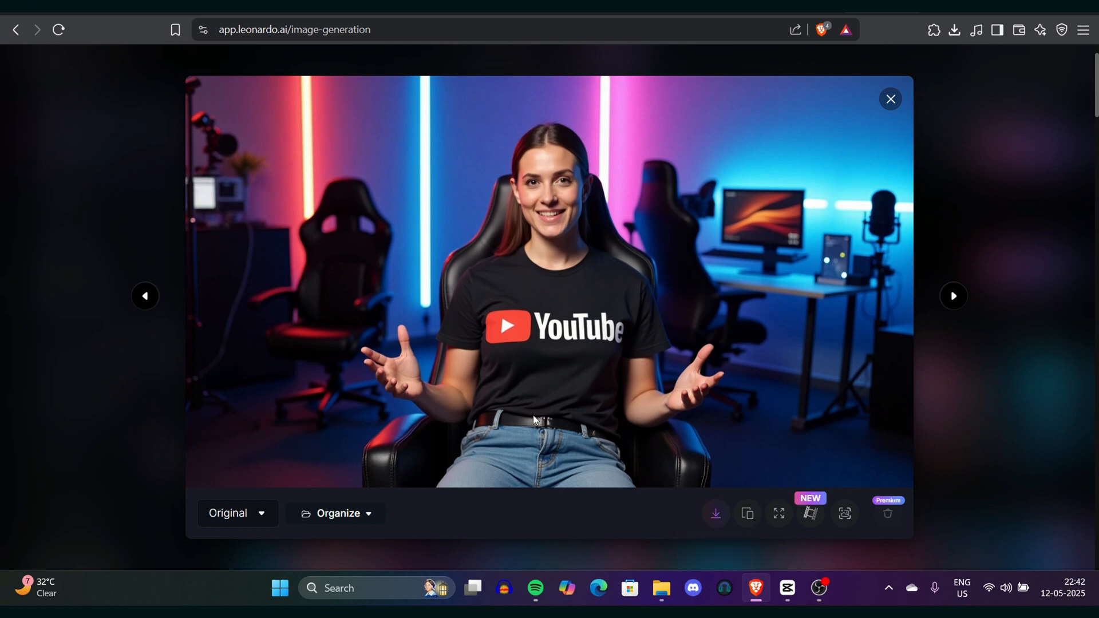
pyautogui.moveTo(715, 513)
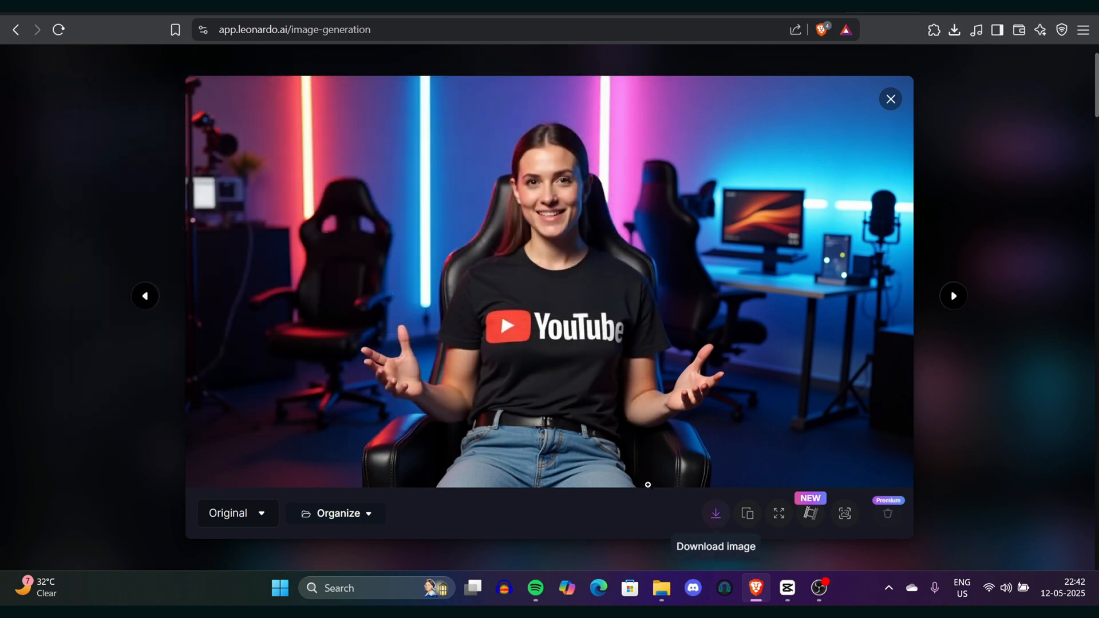
# Download and save the woman presenter image.
pyautogui.click(954, 30)
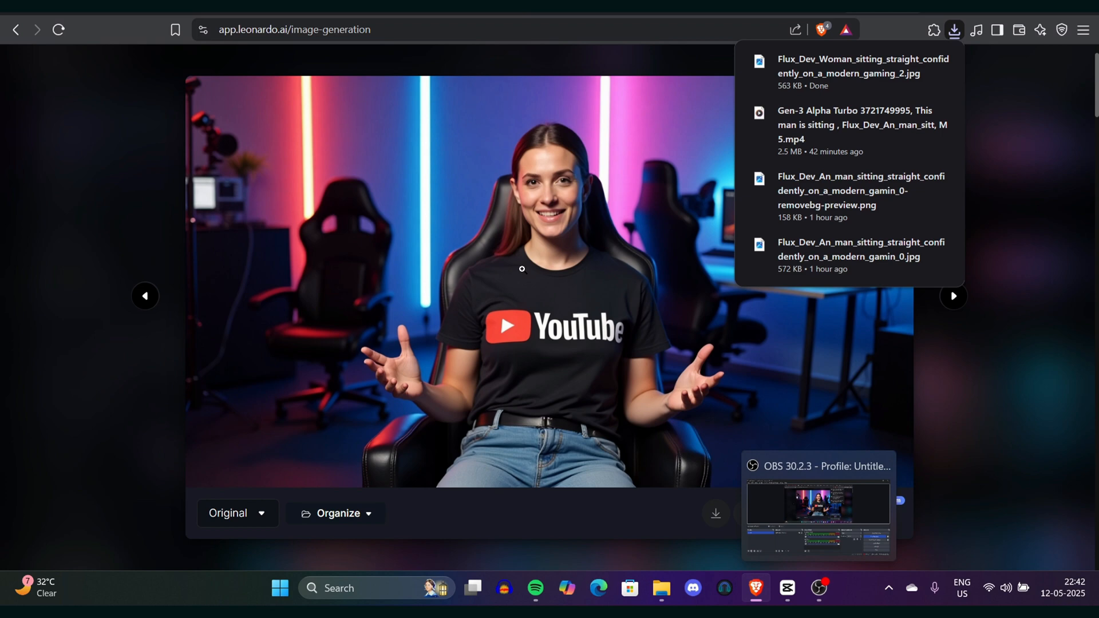
pyautogui.click(953, 30)
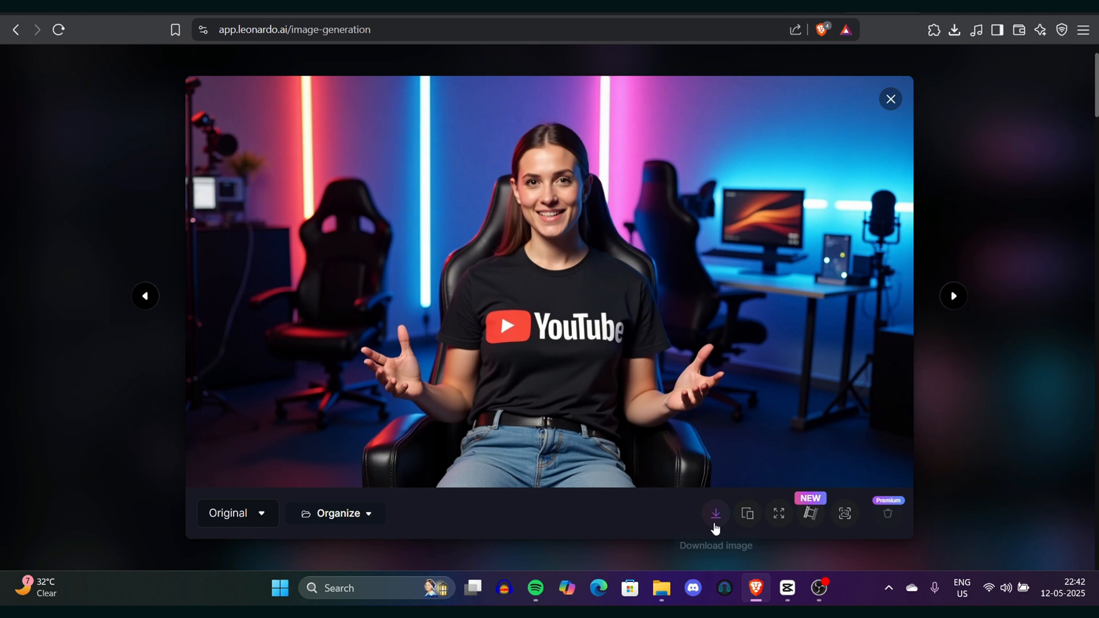
pyautogui.click(716, 514)
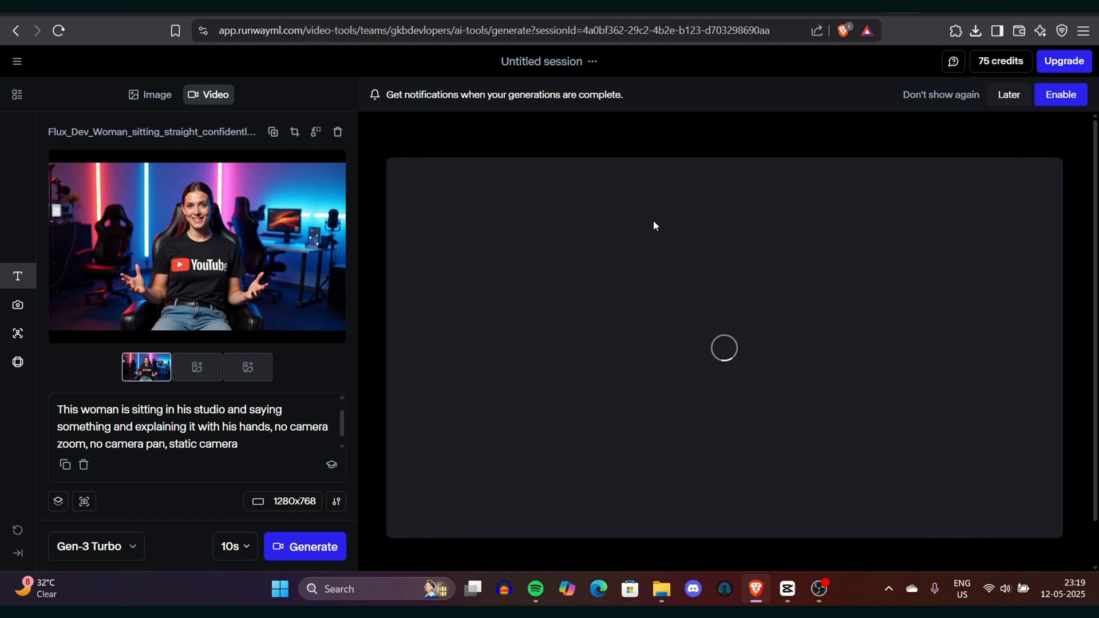
pyautogui.click(312, 547)
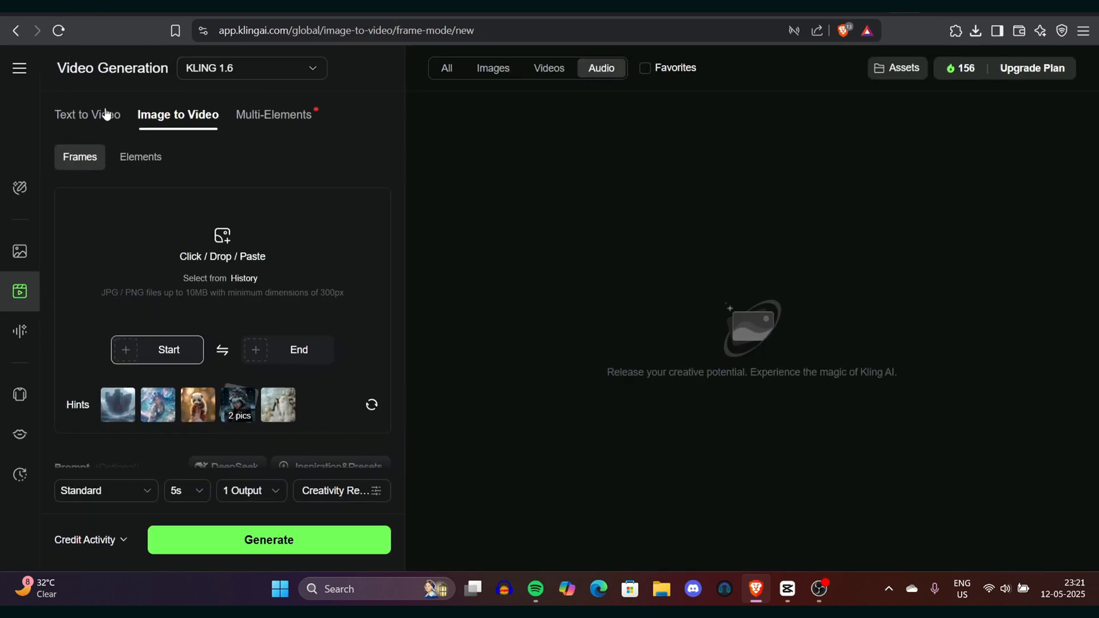
# Load the male presenter image as the start frame in Image to Video.
pyautogui.click(89, 114)
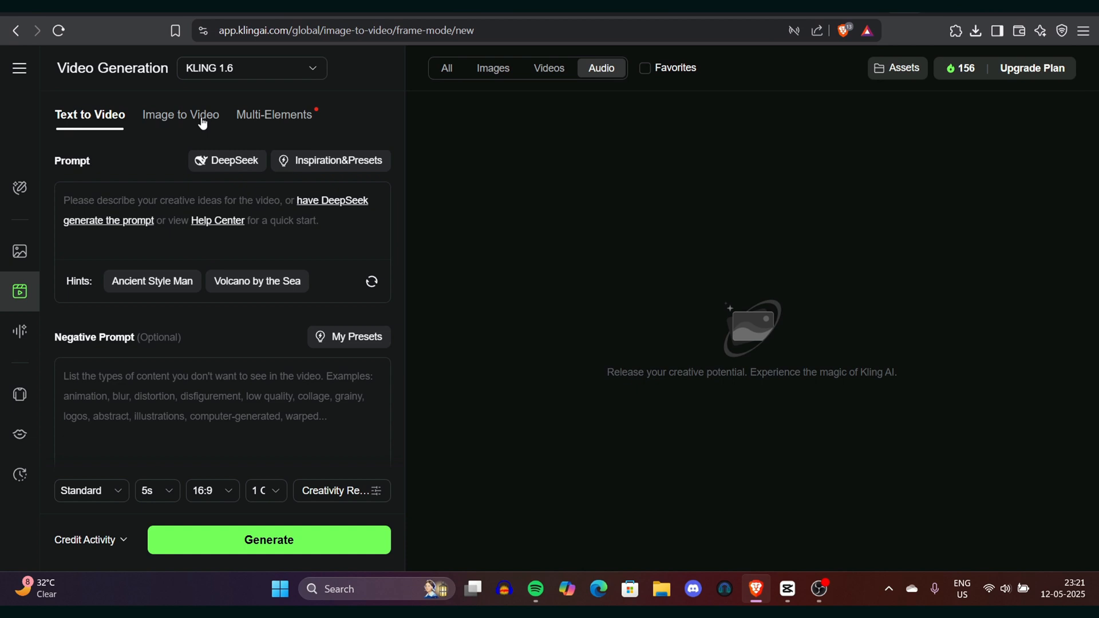
pyautogui.click(180, 114)
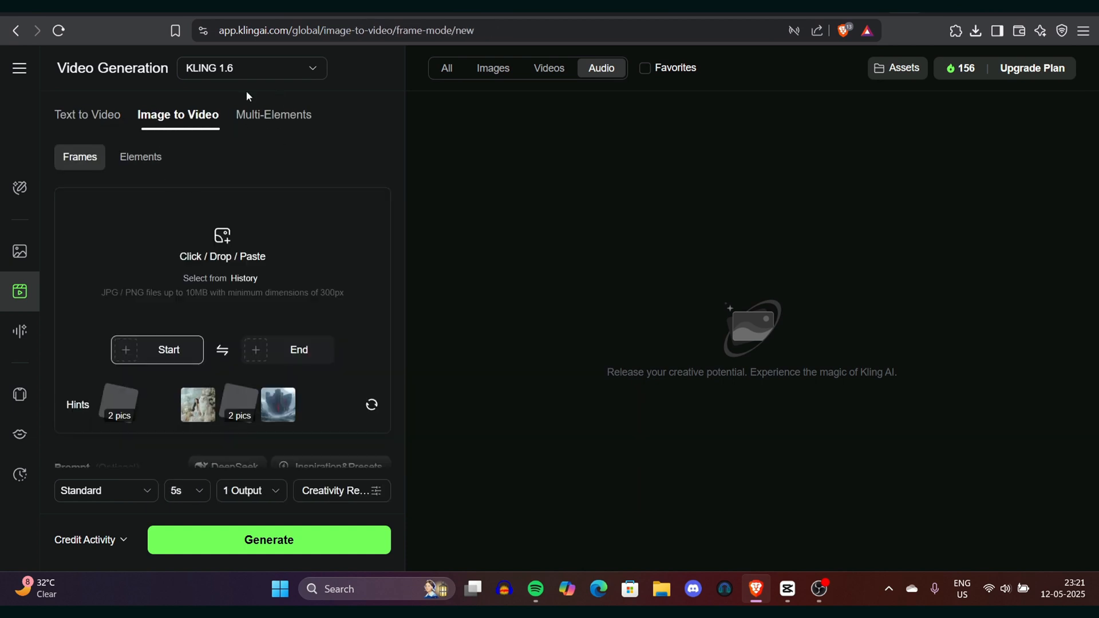
pyautogui.click(252, 67)
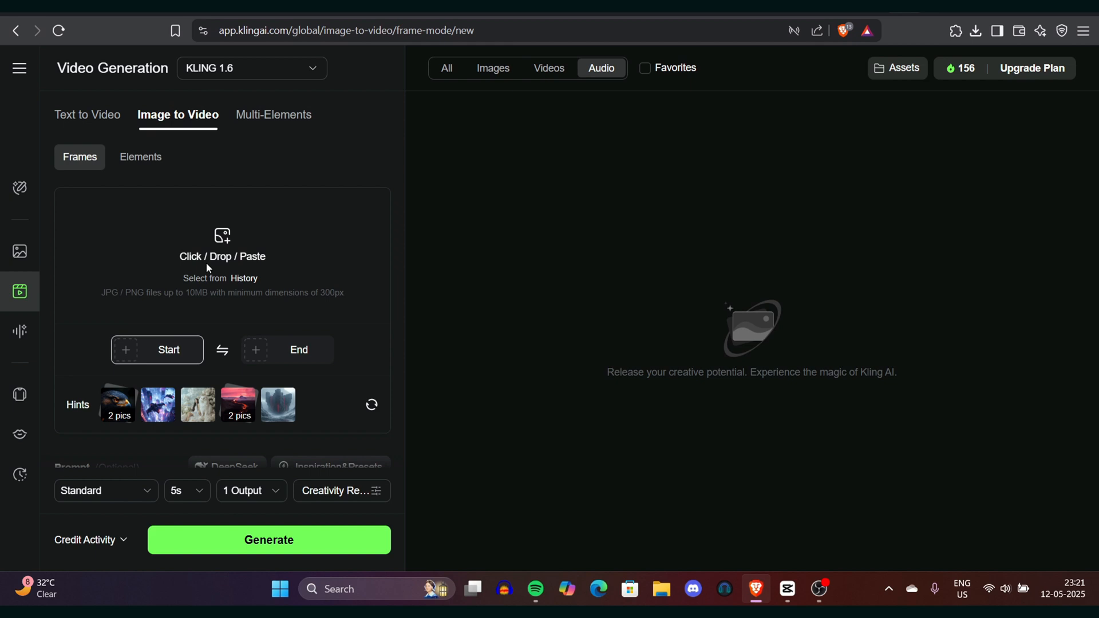
pyautogui.click(222, 255)
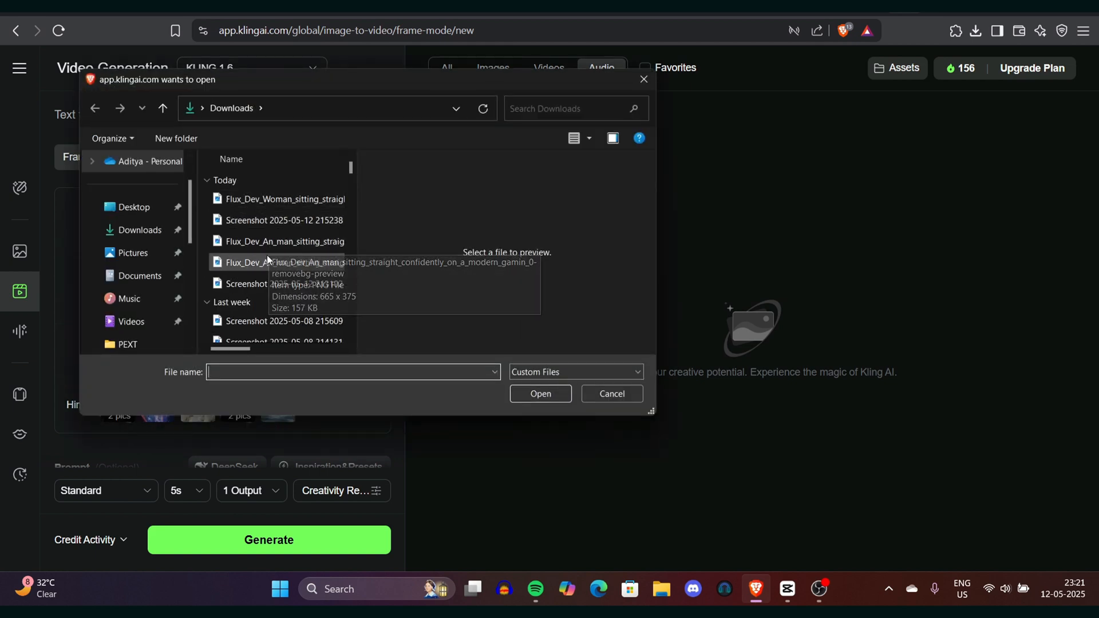
pyautogui.click(610, 393)
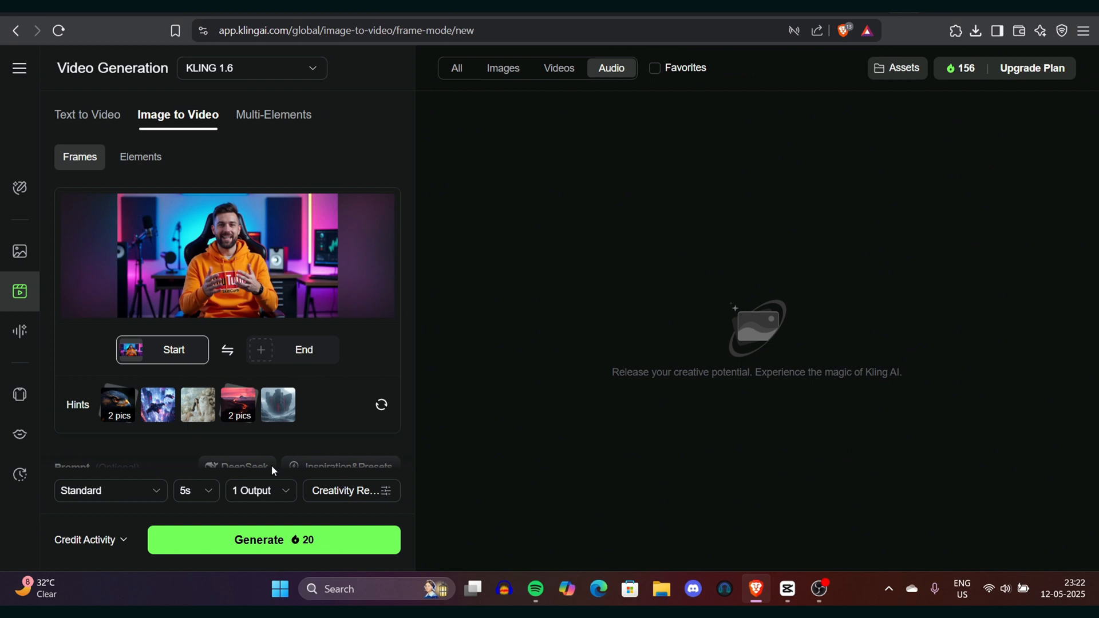
# Enter the sitting-in-studio, explaining-with-hands prompt and submit the video generation.
pyautogui.scroll(-3)
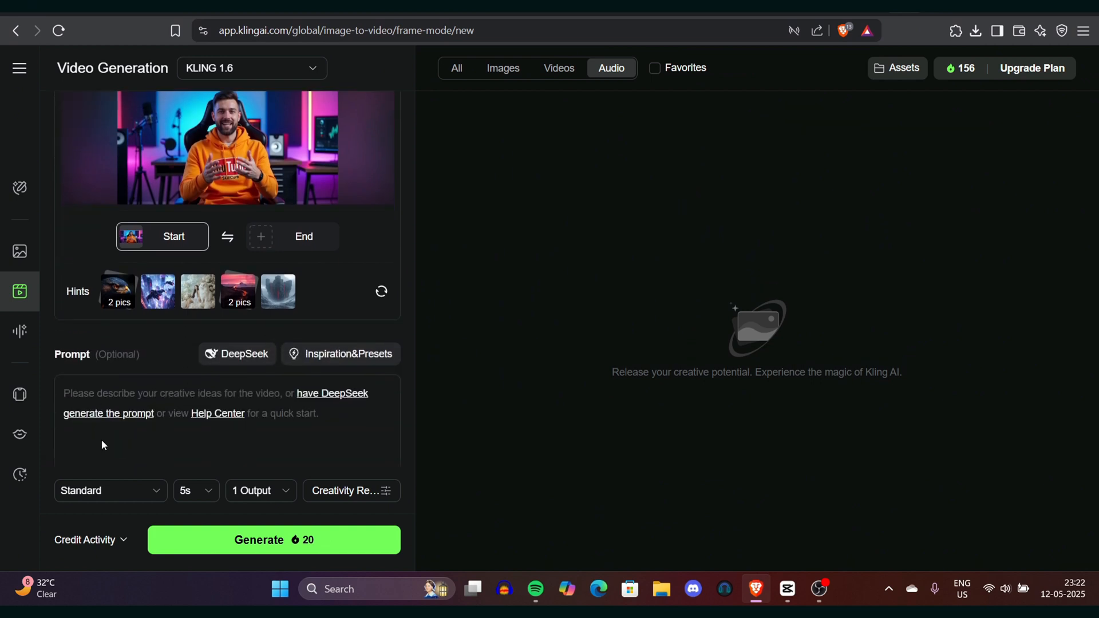
pyautogui.scroll(-3)
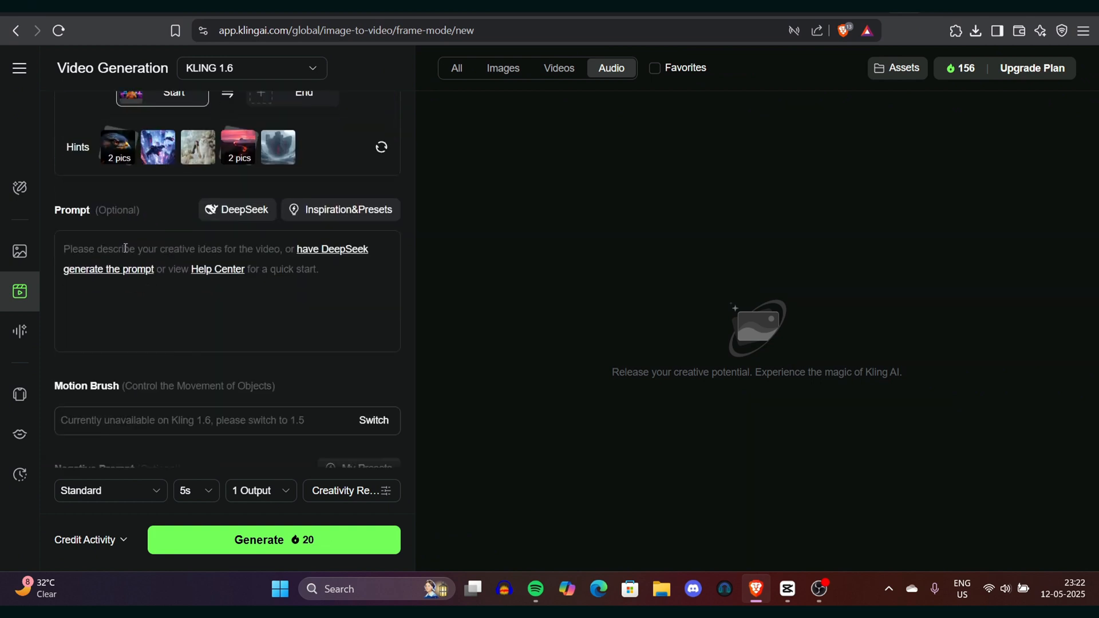
pyautogui.write('This woman is sitting in his studio and saying something and explaining it with his hands, no camera zoom, no camera pan, static camera')
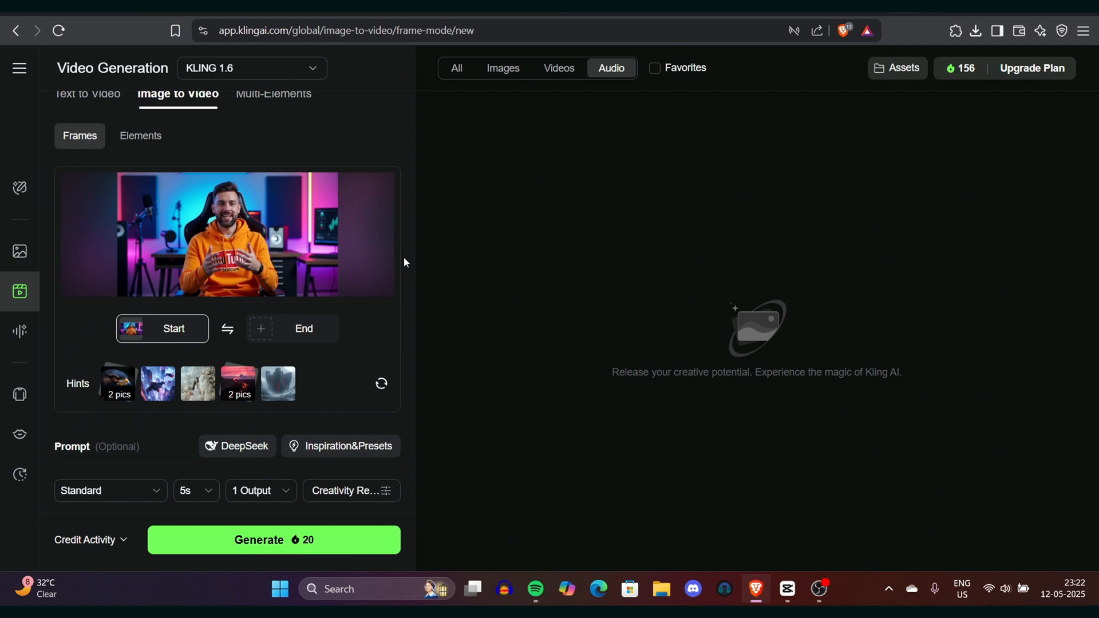
pyautogui.click(975, 29)
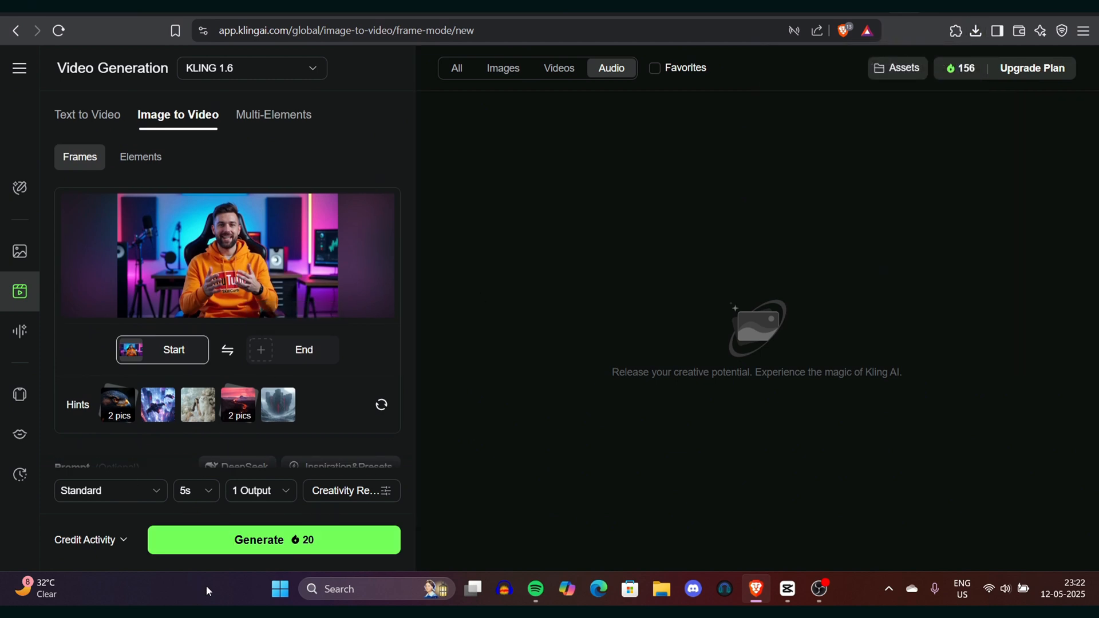
pyautogui.click(273, 539)
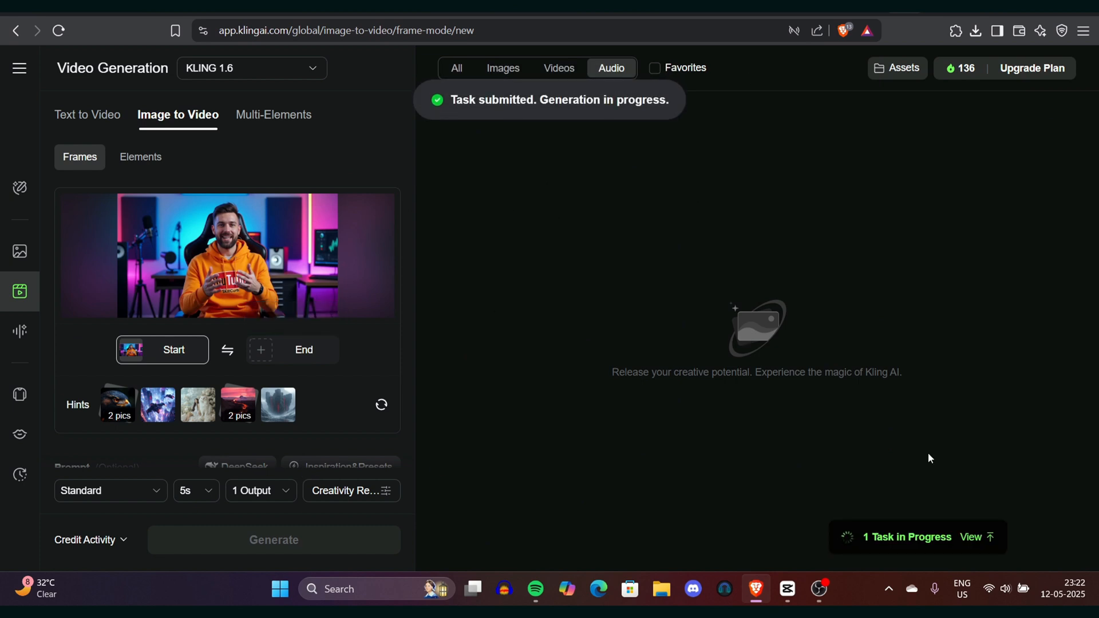
# Replace the start frame with the female presenter image.
pyautogui.click(457, 68)
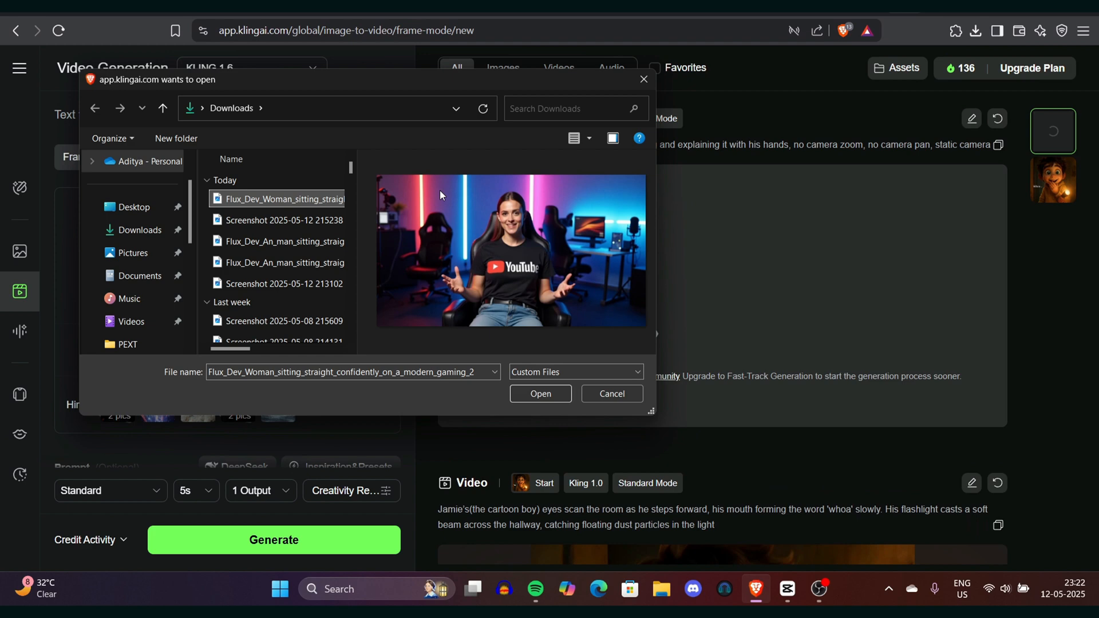
pyautogui.click(610, 393)
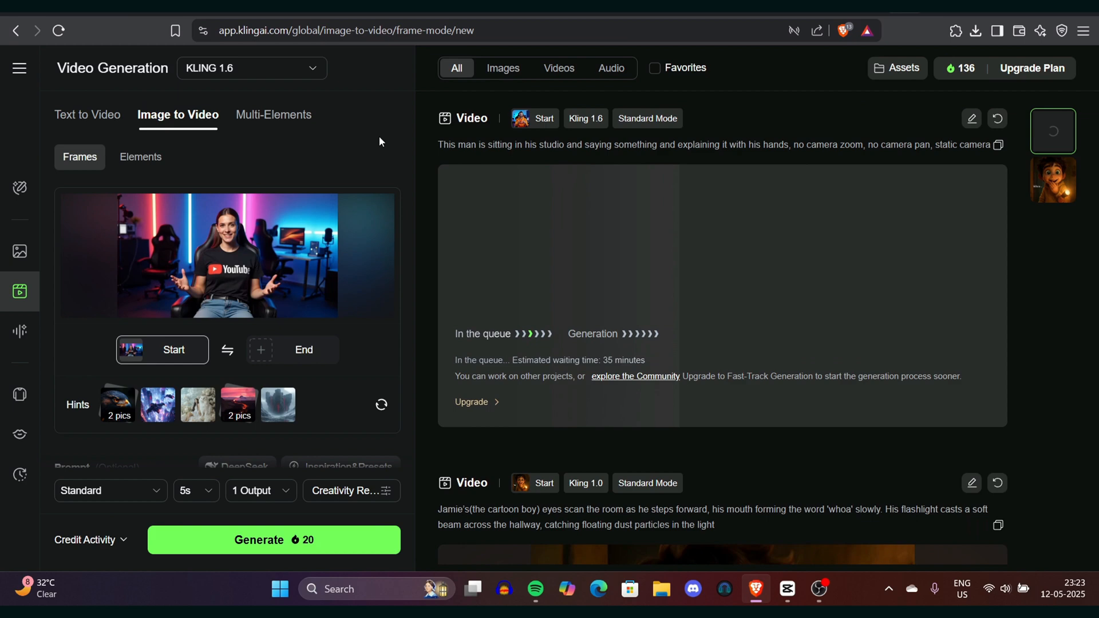
pyautogui.scroll(-3)
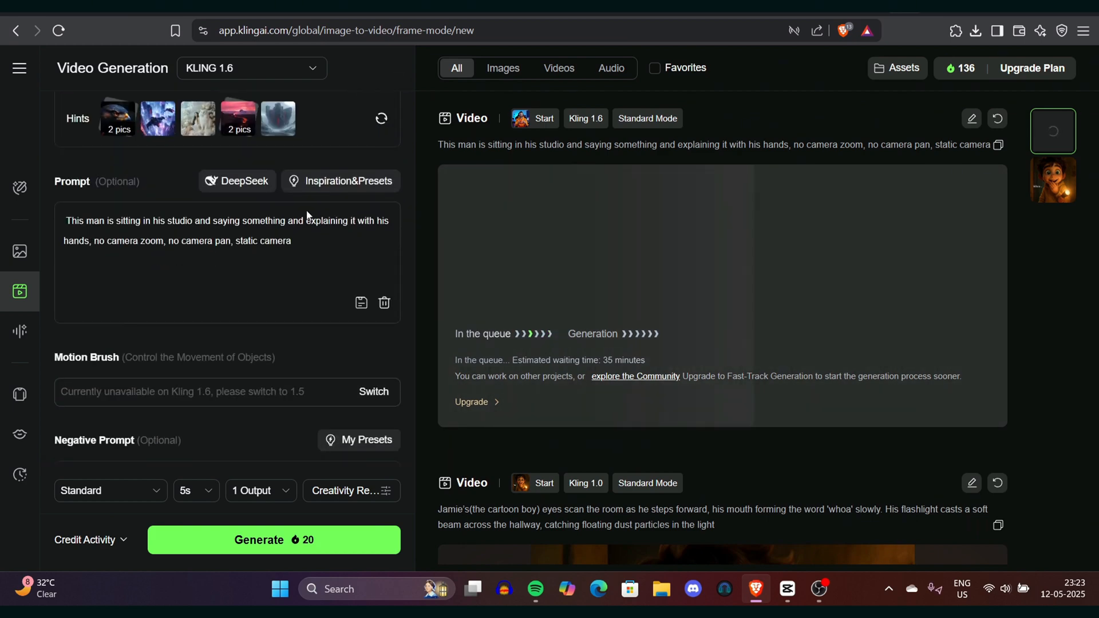
# Reword the prompt to describe a woman and check the Creativity/Relevance setting.
pyautogui.tripleClick(224, 220)
pyautogui.write('wo')
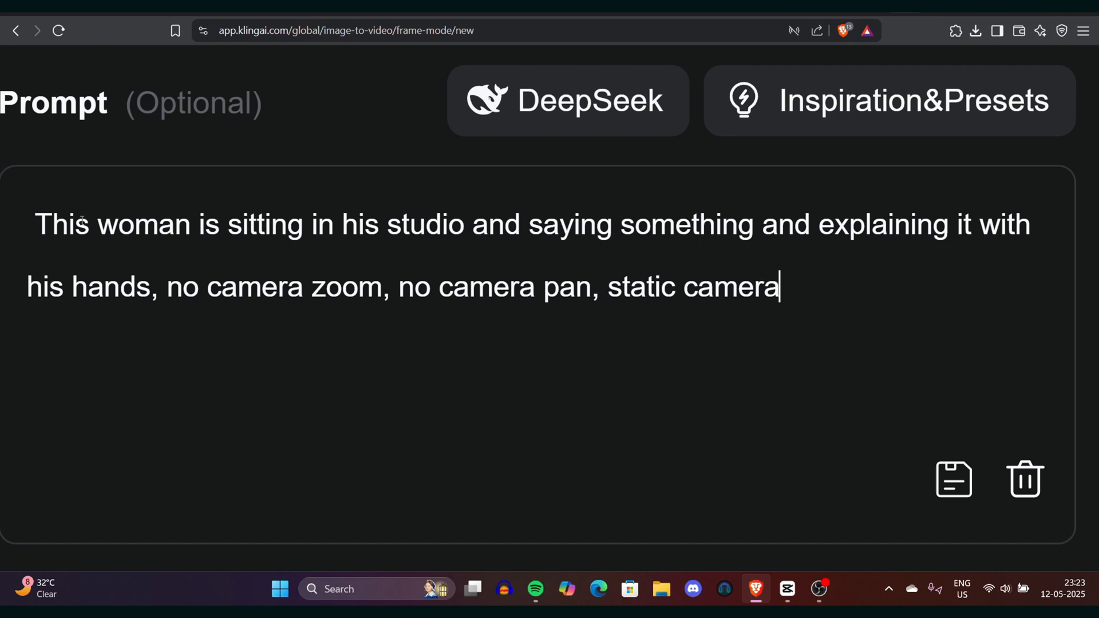
pyautogui.click(284, 557)
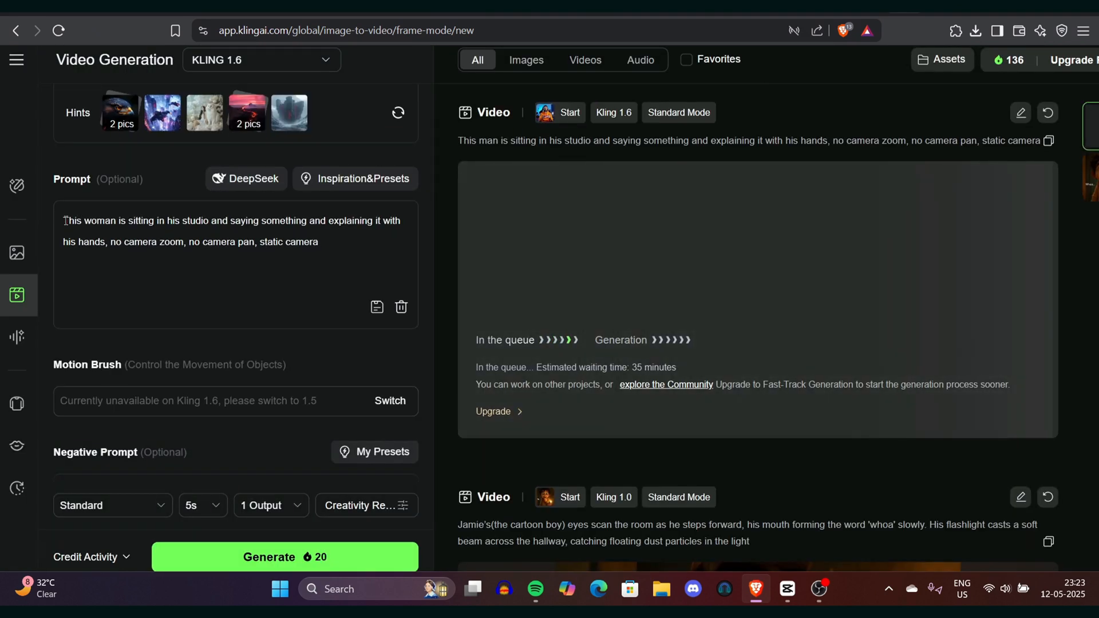
pyautogui.click(202, 505)
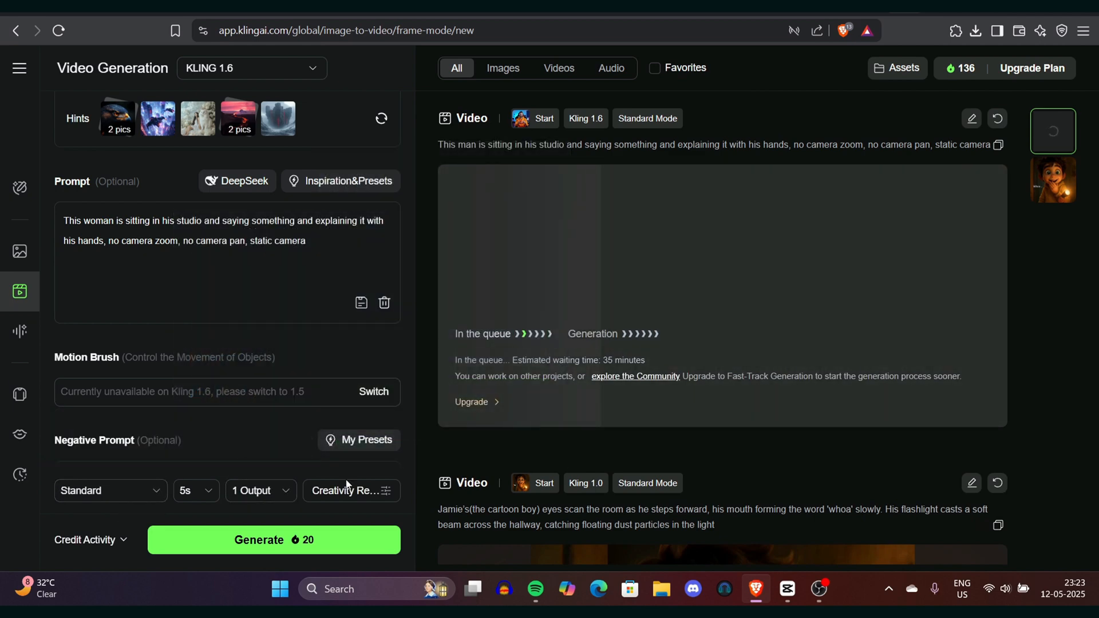
pyautogui.click(351, 490)
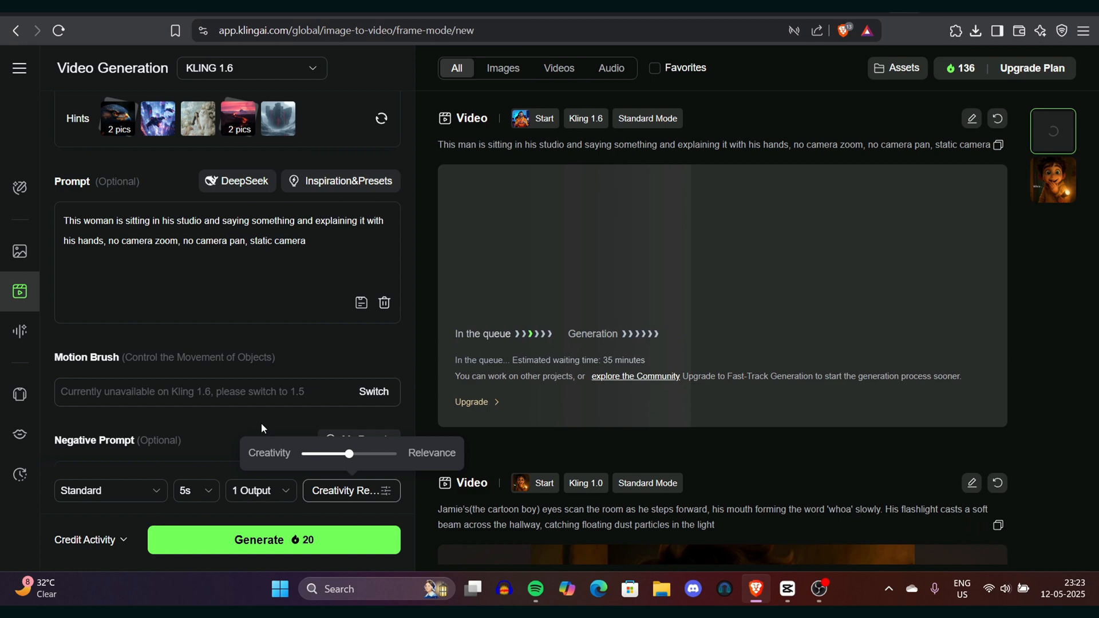
pyautogui.moveTo(431, 273)
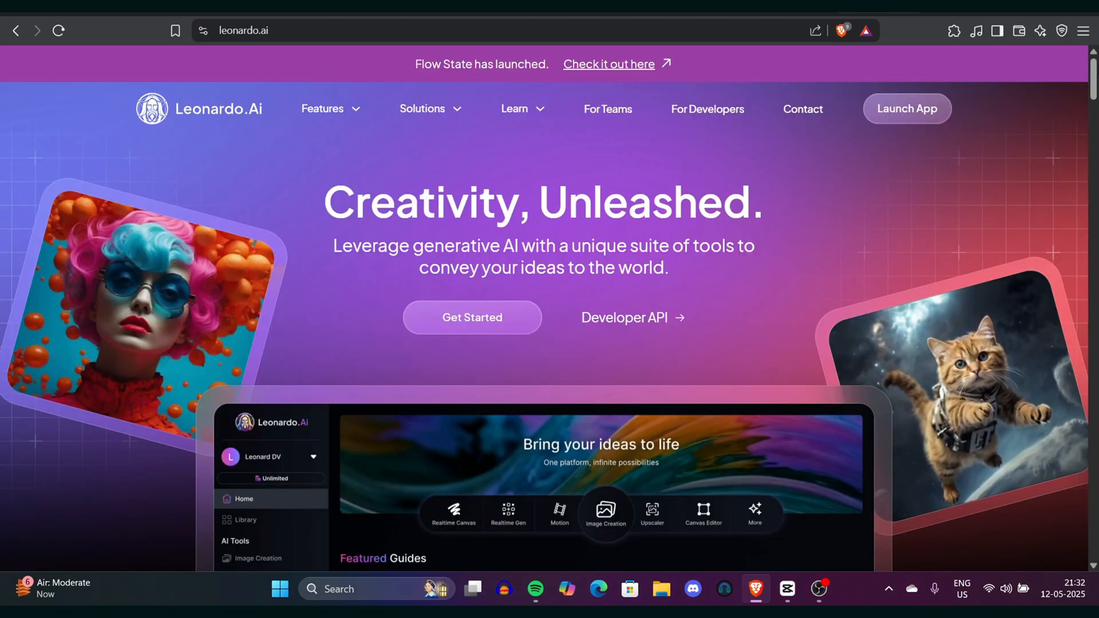
# Launch the Leonardo web app and dismiss the What's New announcement.
pyautogui.scroll(-3)
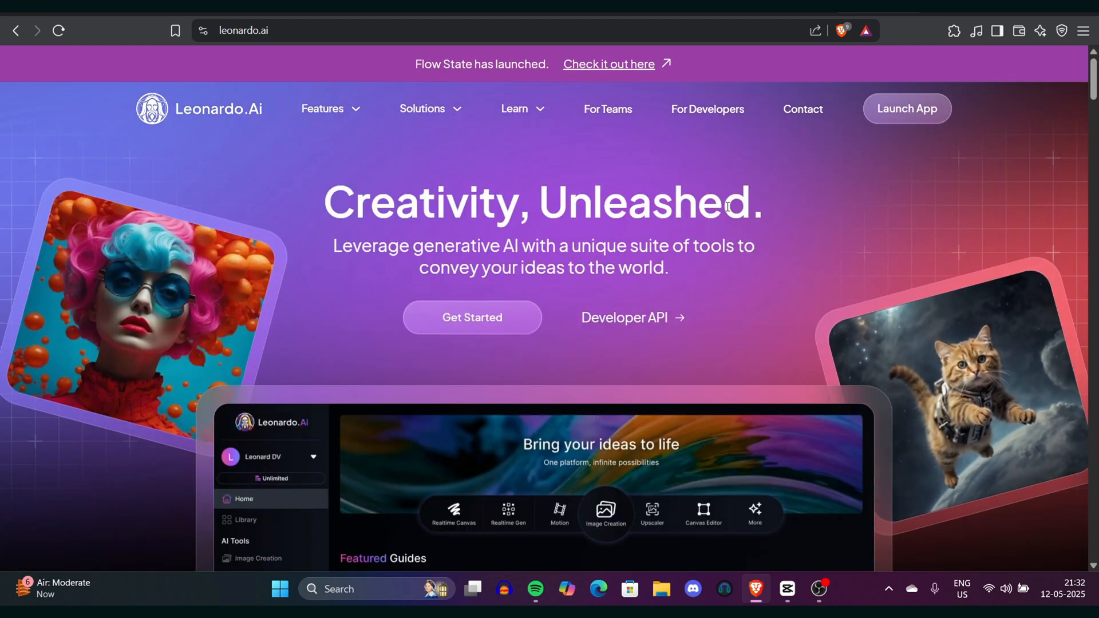
pyautogui.click(905, 109)
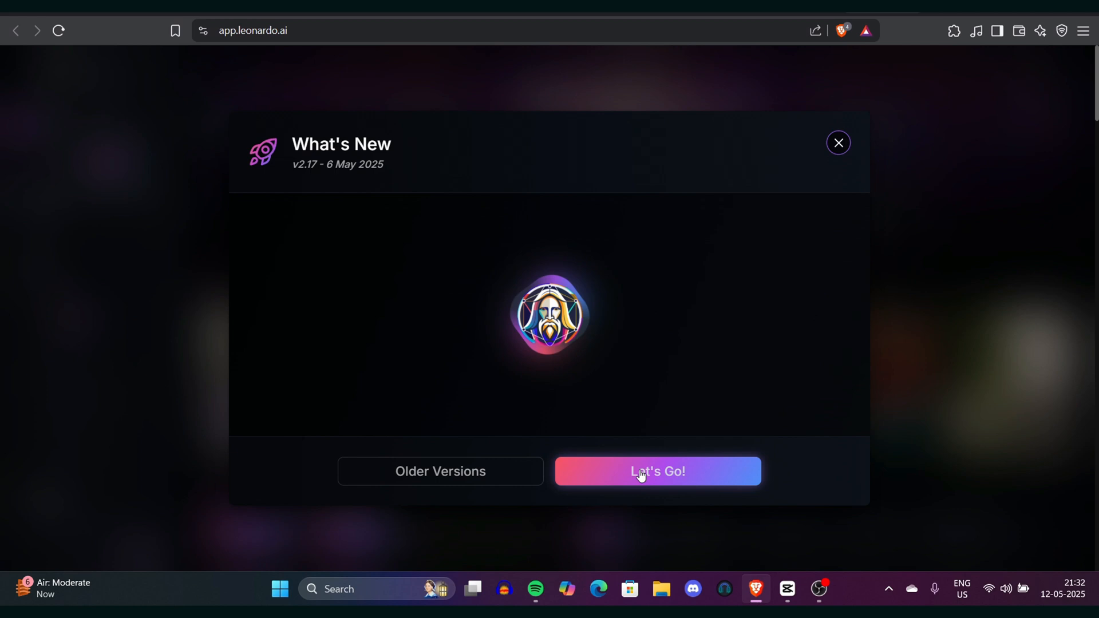
pyautogui.click(657, 470)
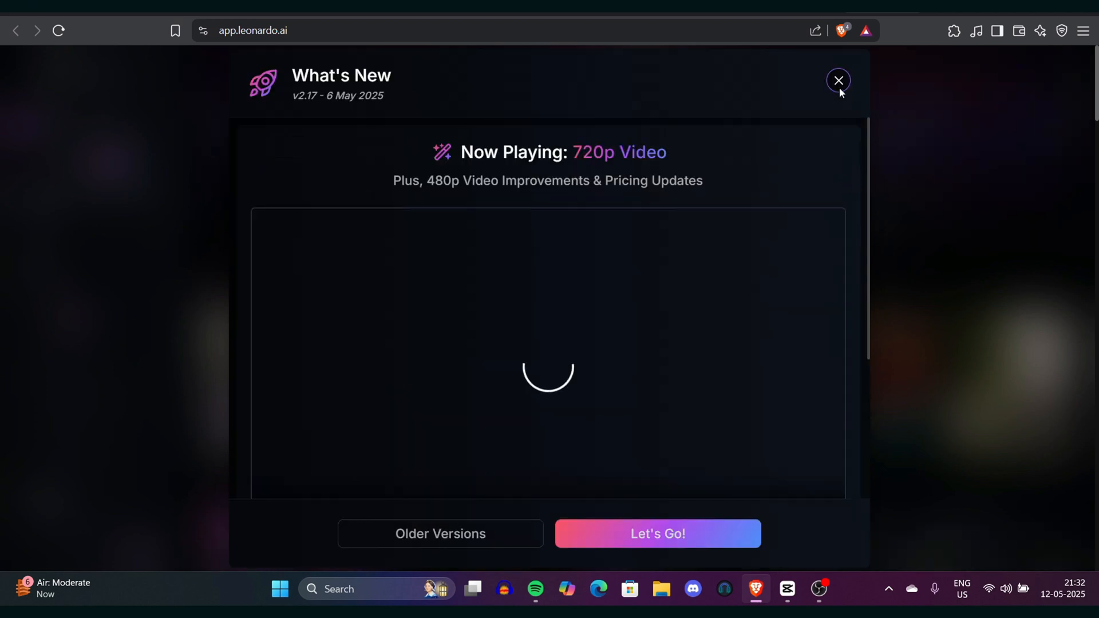
pyautogui.click(838, 80)
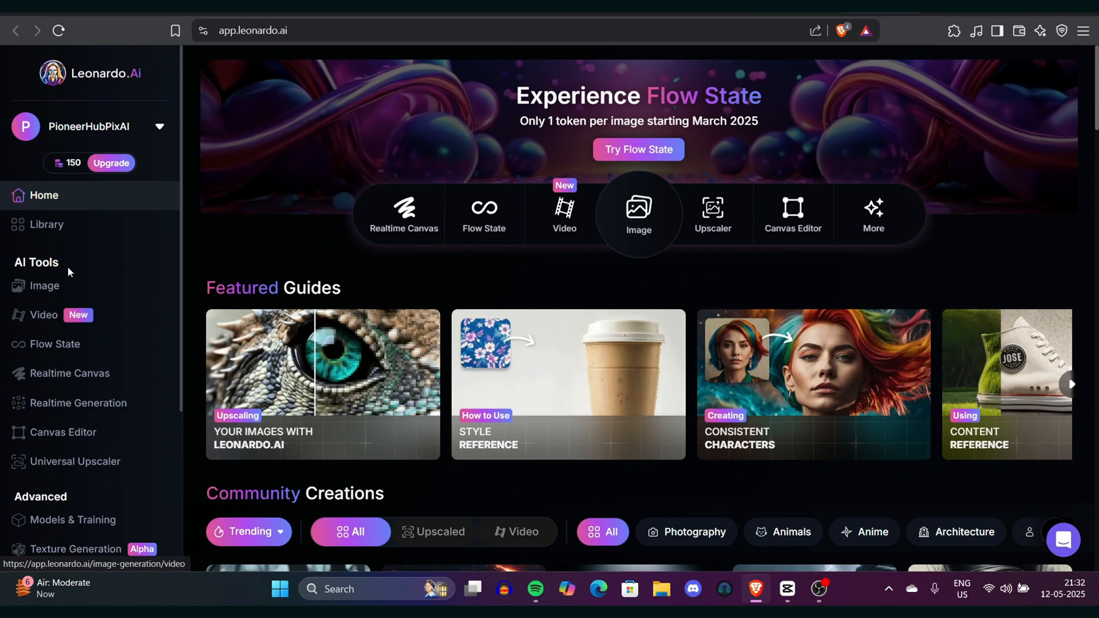
# Visit the image generation tool, return to the homepage and launch the app again.
pyautogui.click(45, 285)
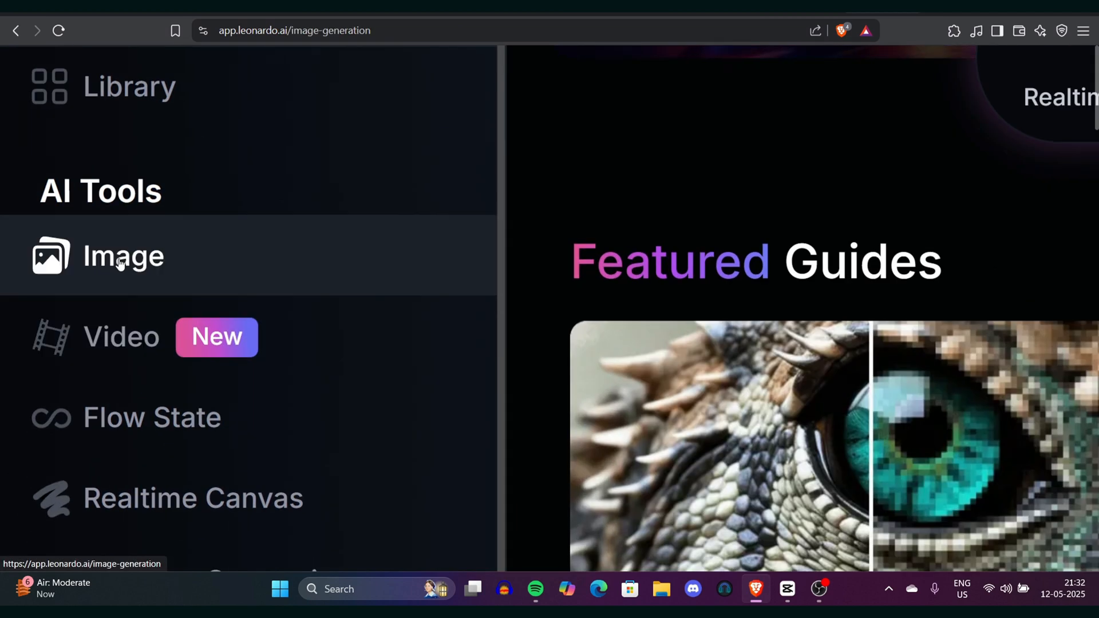
pyautogui.click(122, 255)
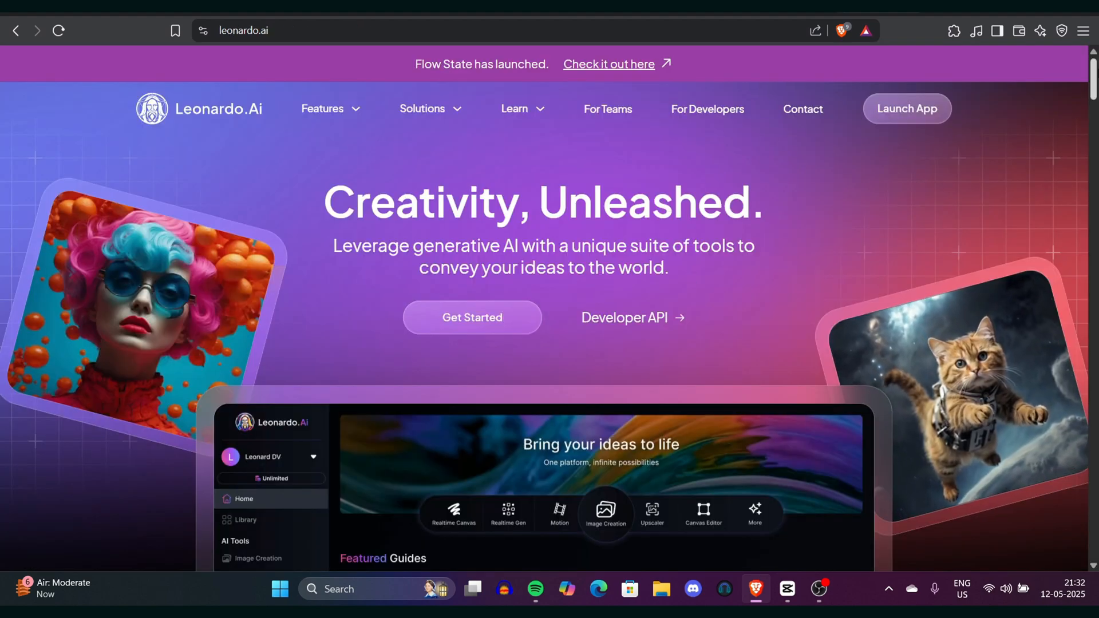
pyautogui.scroll(-3)
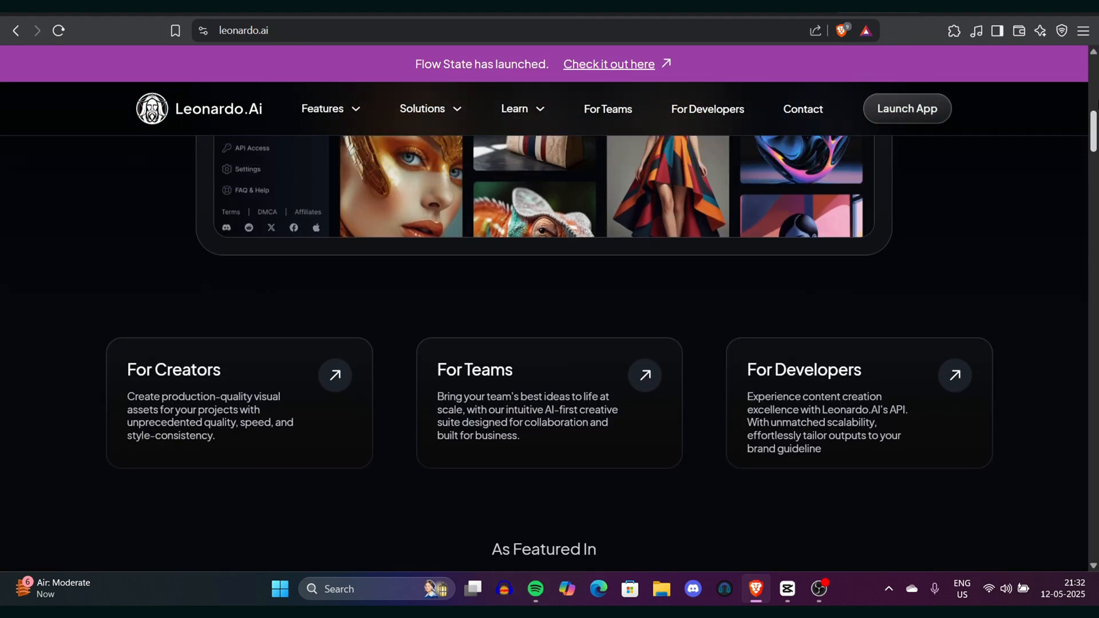
pyautogui.scroll(3)
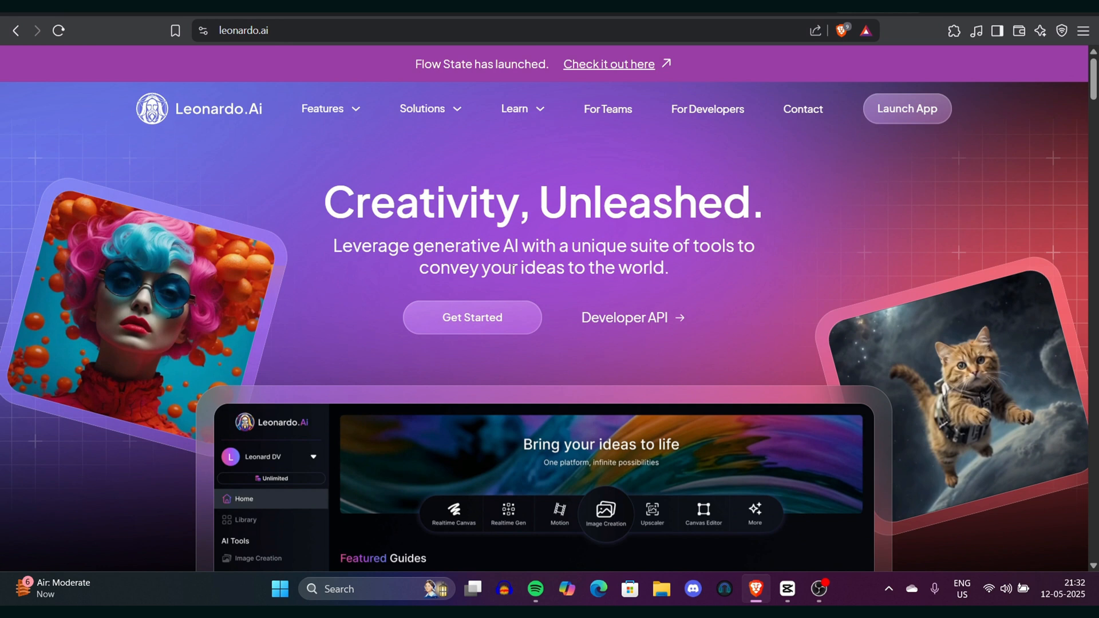
pyautogui.click(906, 109)
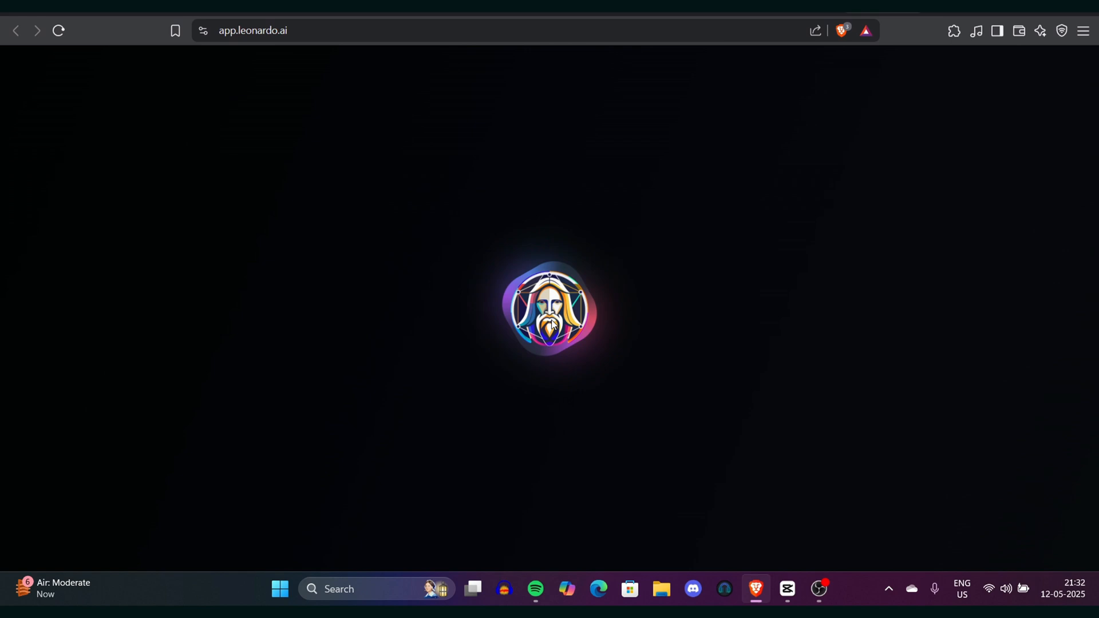